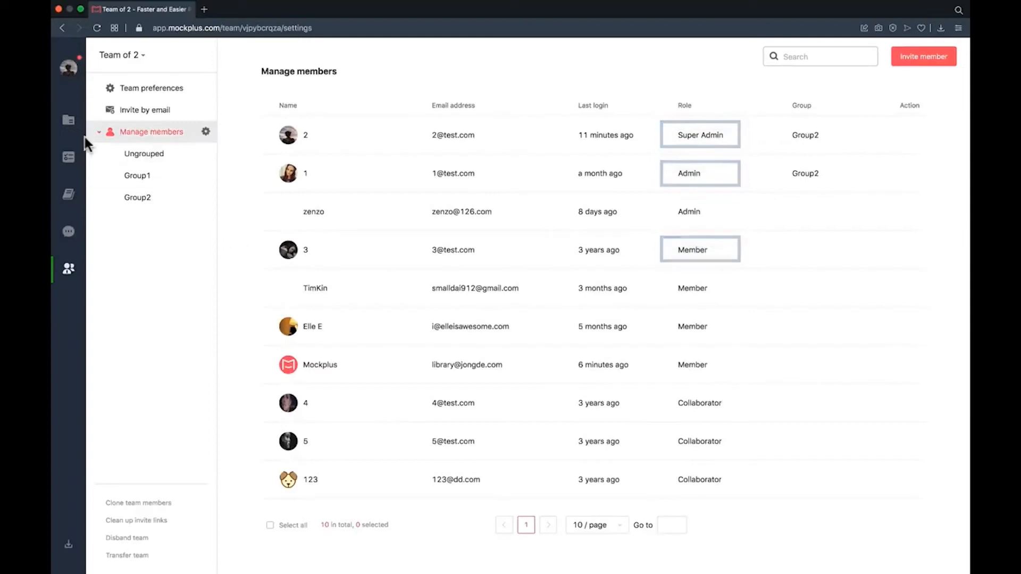
- From the team project grid, move Project2 into Project Folder and confirm
{"action": "left_click", "coordinate": [68, 119]}
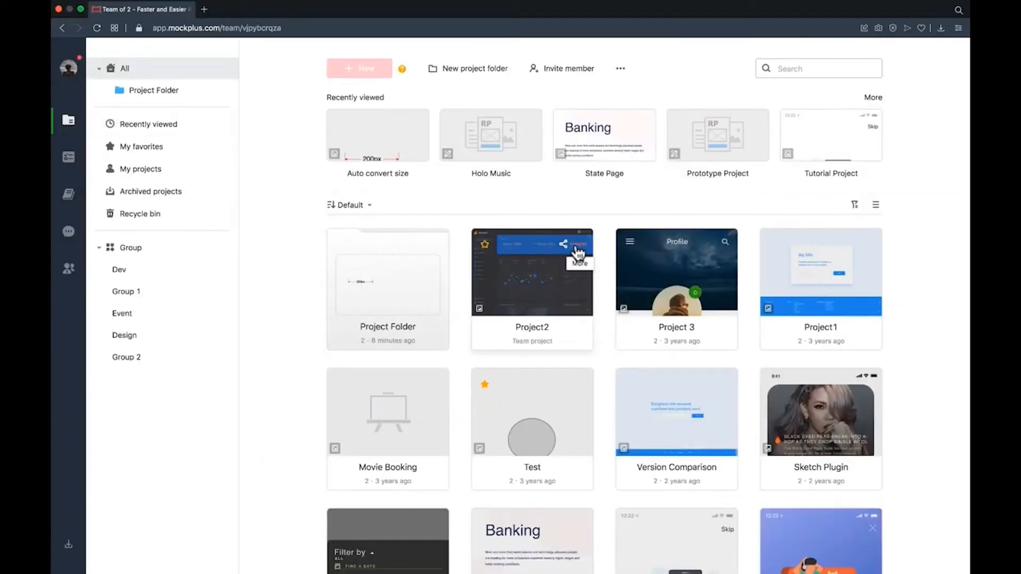
{"action": "left_click", "coordinate": [580, 244]}
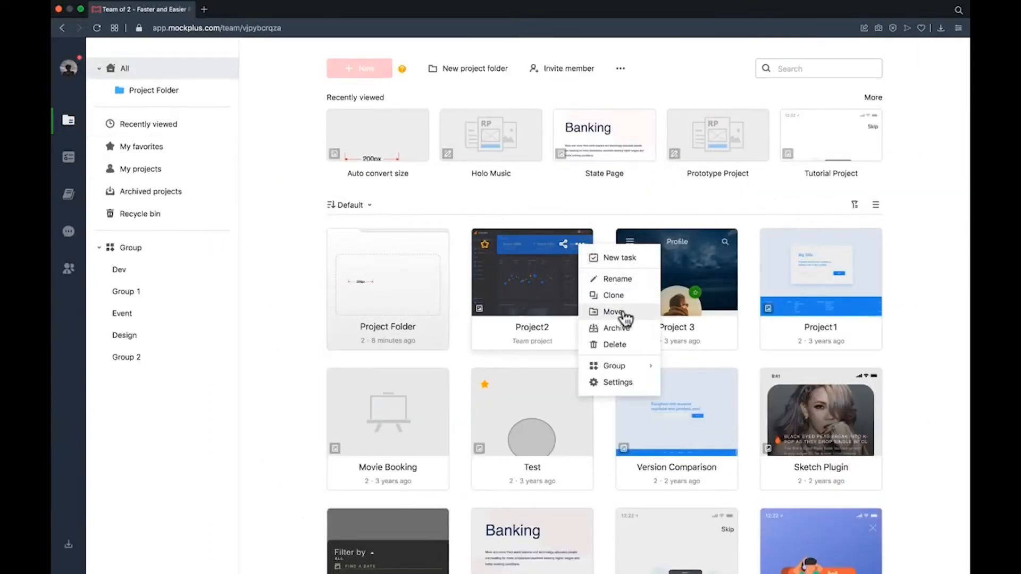
{"action": "left_click", "coordinate": [614, 311]}
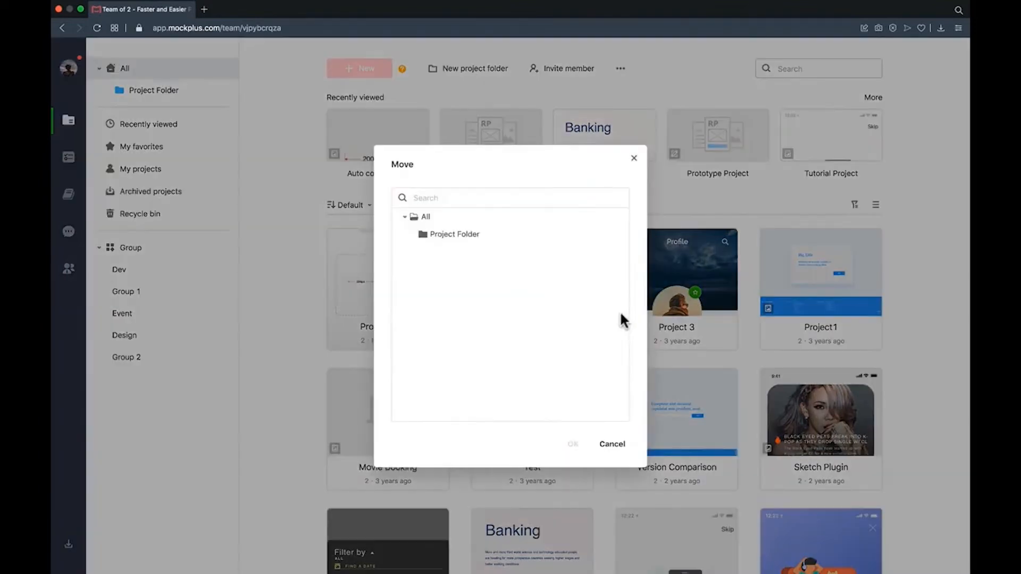
{"action": "left_click", "coordinate": [455, 234]}
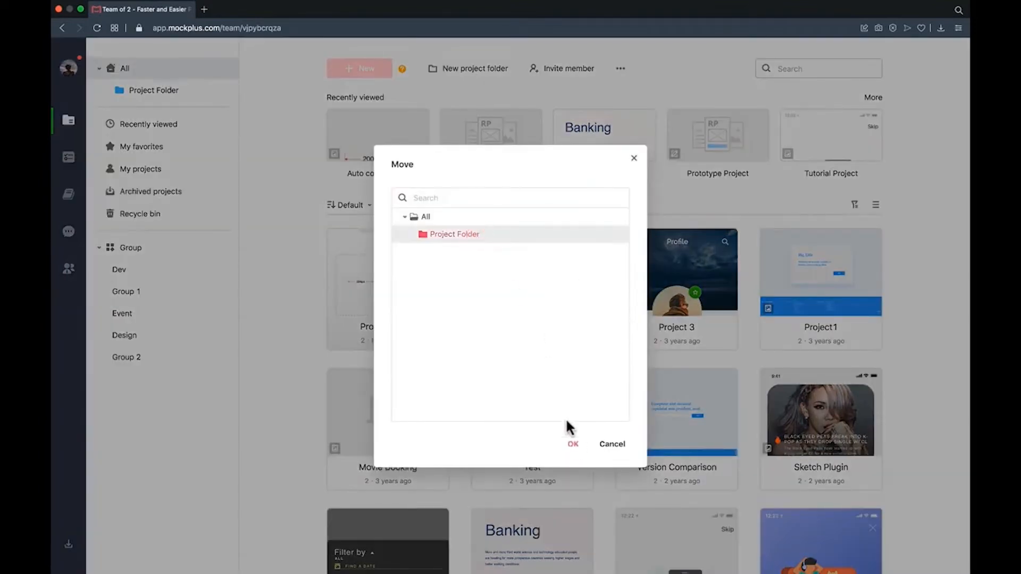
{"action": "left_click", "coordinate": [572, 444]}
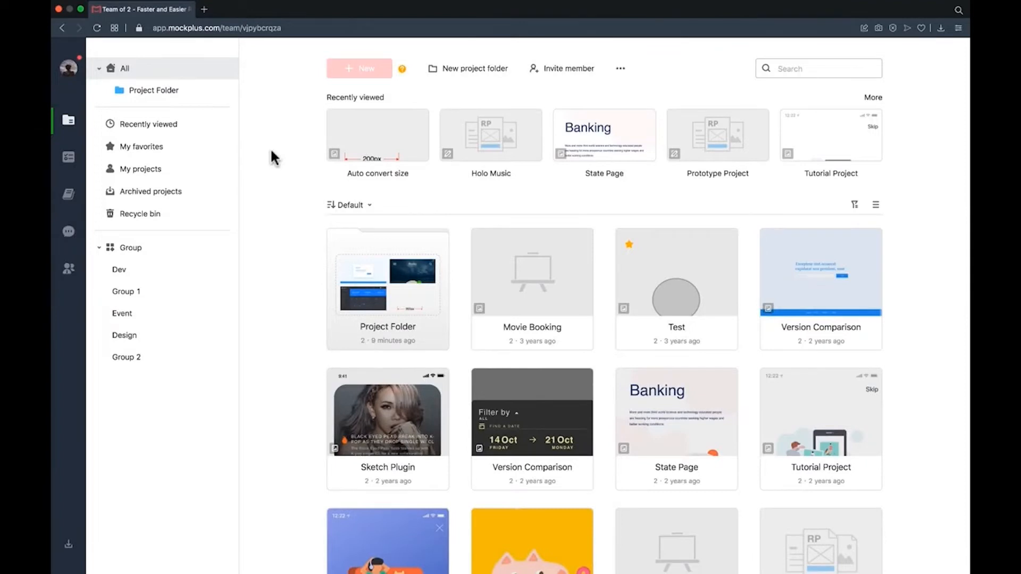
- View team members, then open a project's move-to-team Target team dropdown from View all projects
{"action": "left_click", "coordinate": [67, 268]}
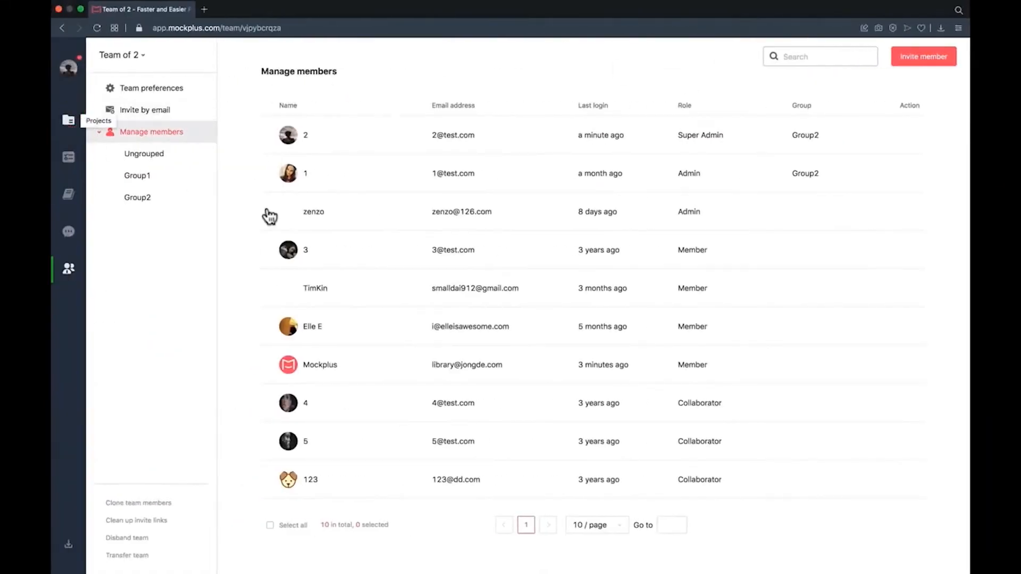
{"action": "left_click", "coordinate": [69, 120]}
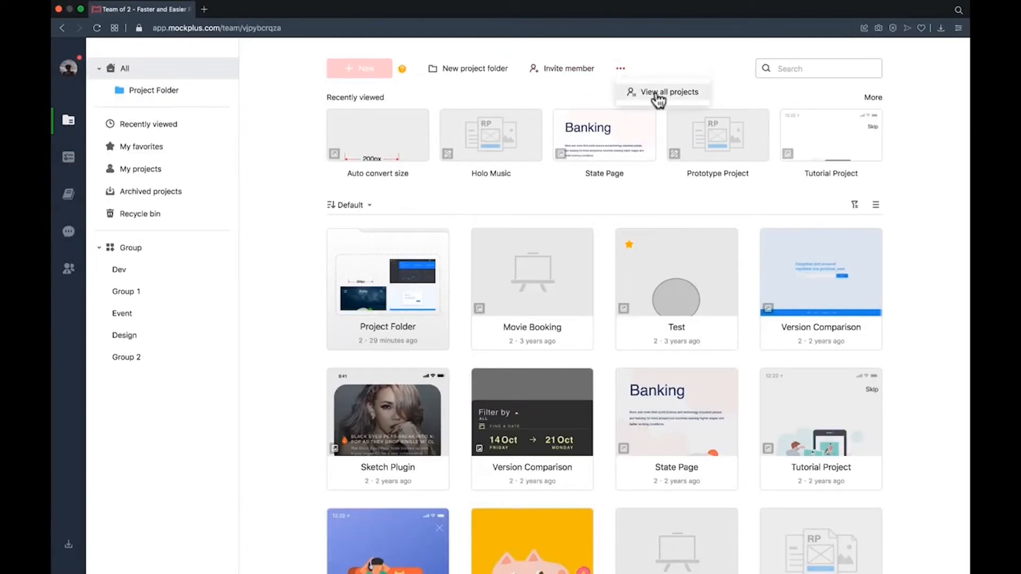
{"action": "left_click", "coordinate": [669, 92]}
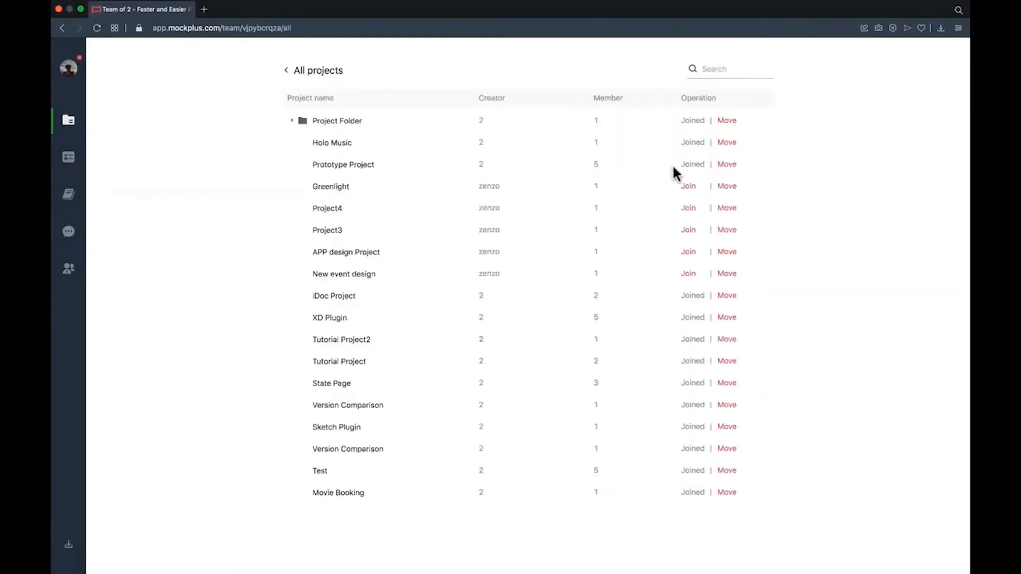
{"action": "left_click", "coordinate": [726, 165]}
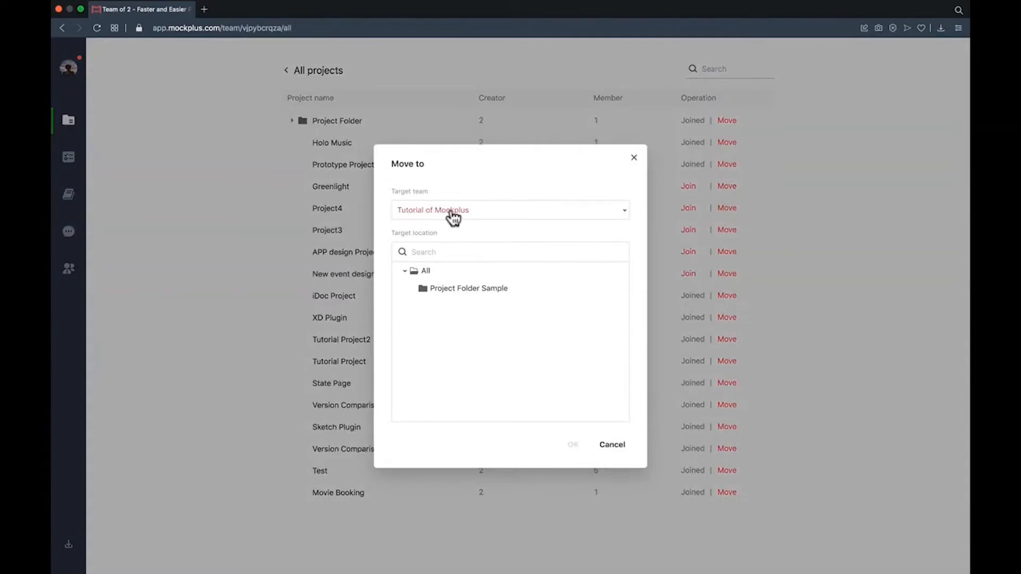
{"action": "left_click", "coordinate": [468, 287]}
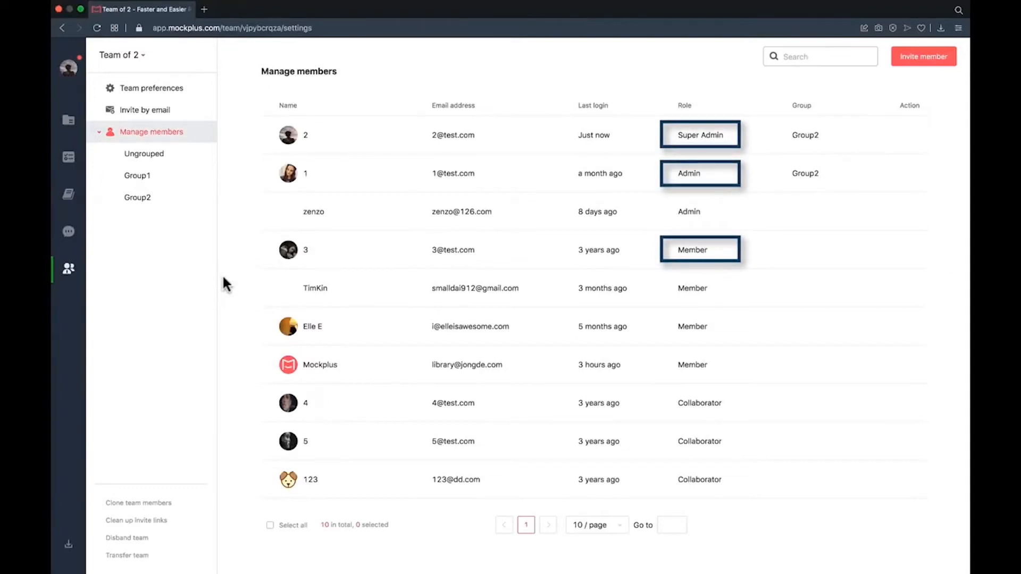
- Add a new page group named group 1 in Version Comparison
{"action": "left_click", "coordinate": [67, 123]}
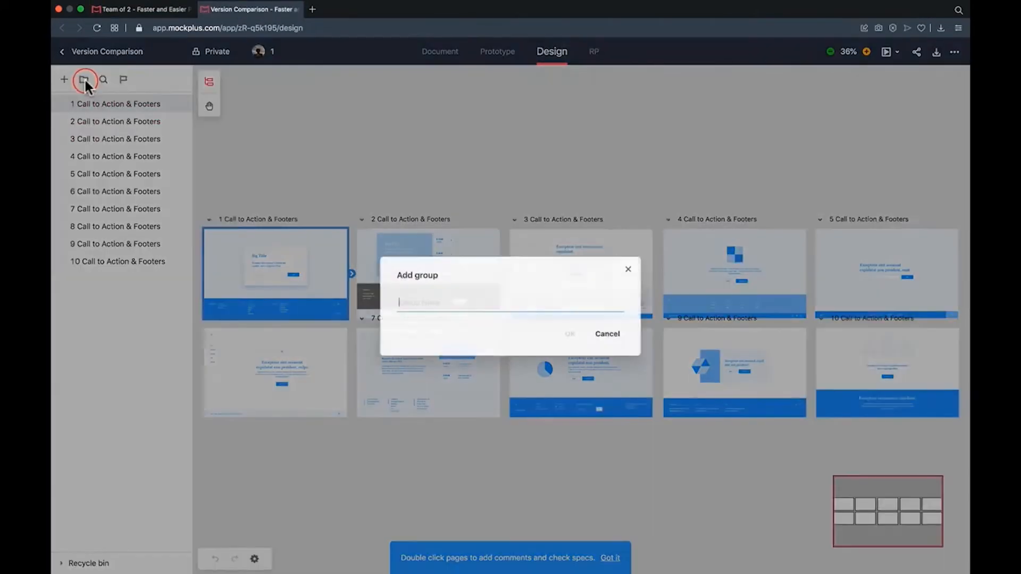
{"action": "type", "text": "g"}
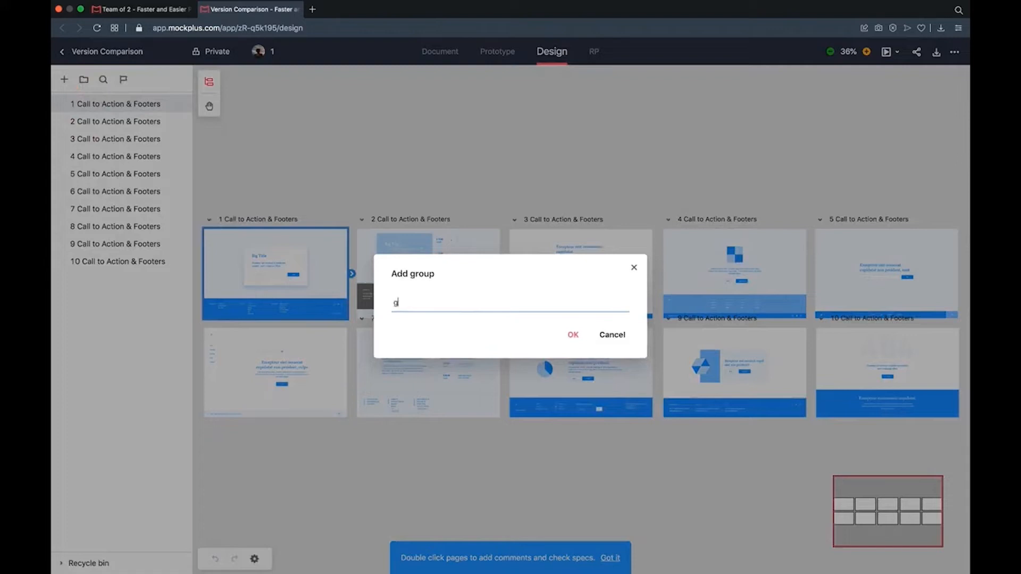
{"action": "type", "text": "roup"}
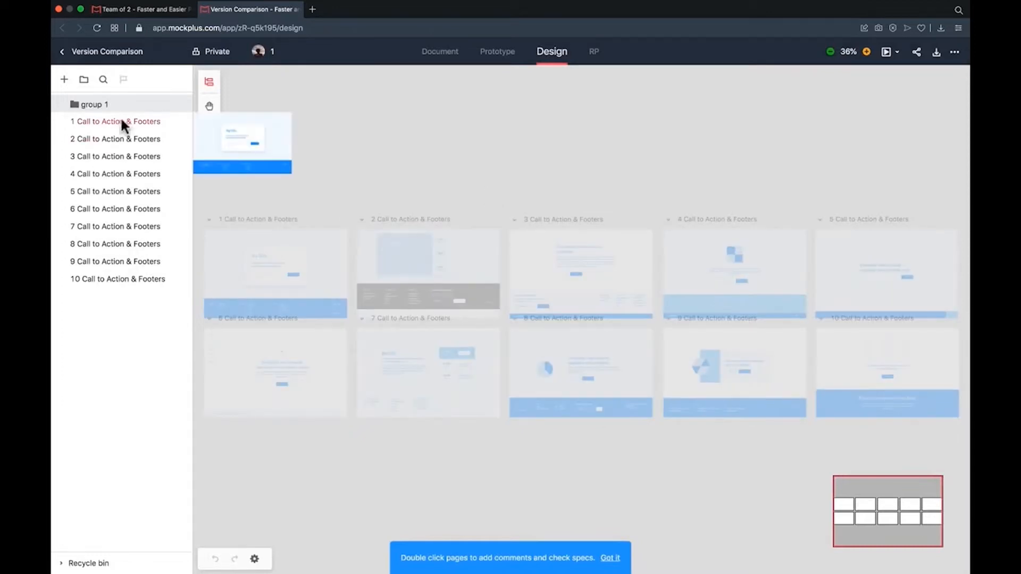
- Move the first Call to Action & Footers page into group 1
{"action": "right_click", "coordinate": [120, 121]}
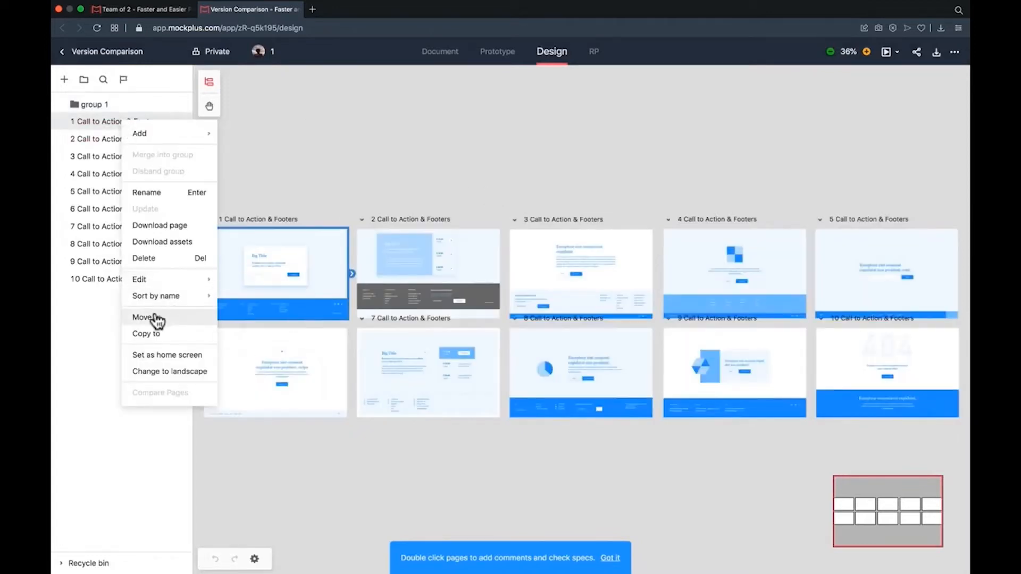
{"action": "left_click", "coordinate": [142, 317]}
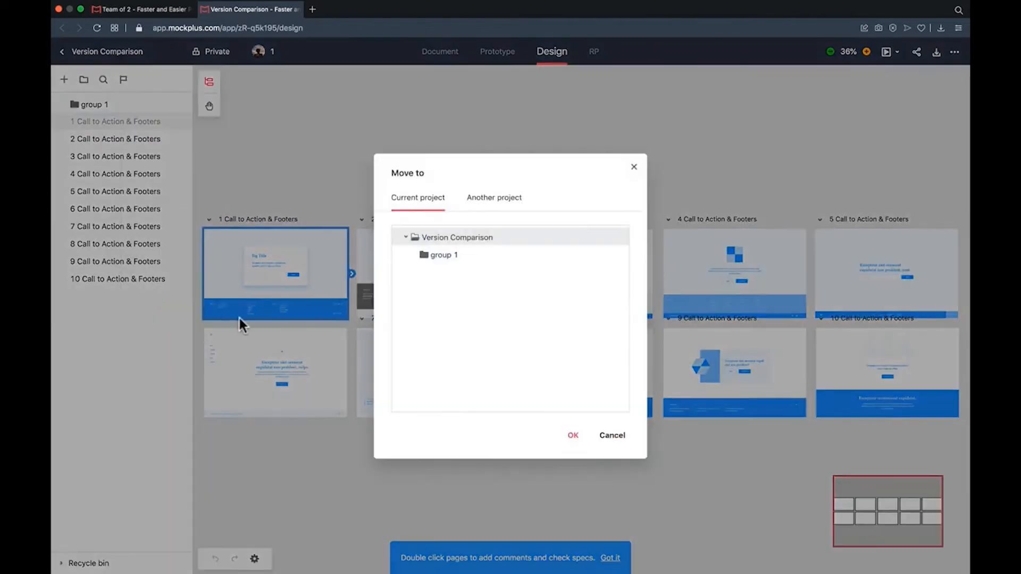
{"action": "left_click", "coordinate": [443, 254]}
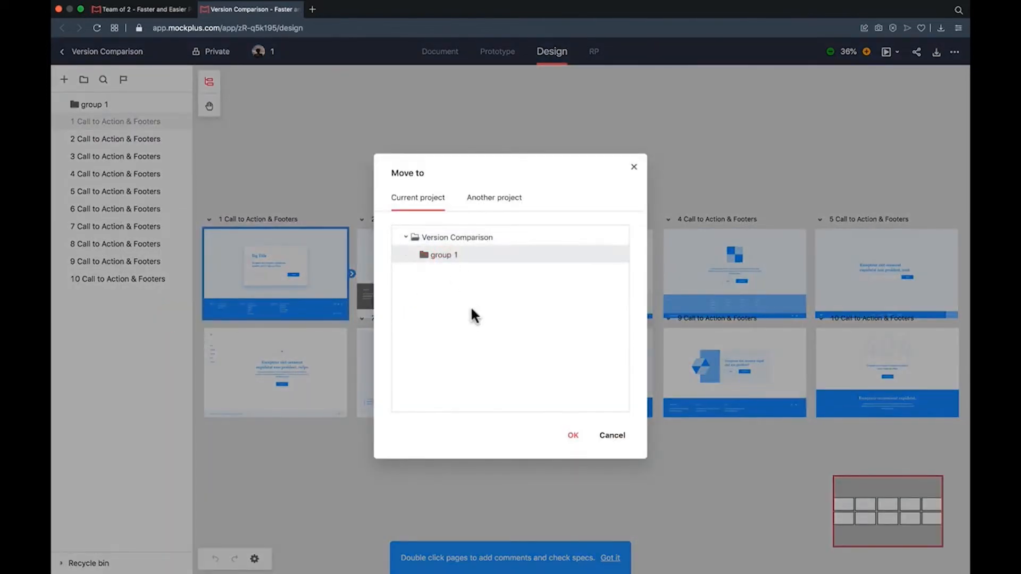
{"action": "left_click", "coordinate": [611, 435]}
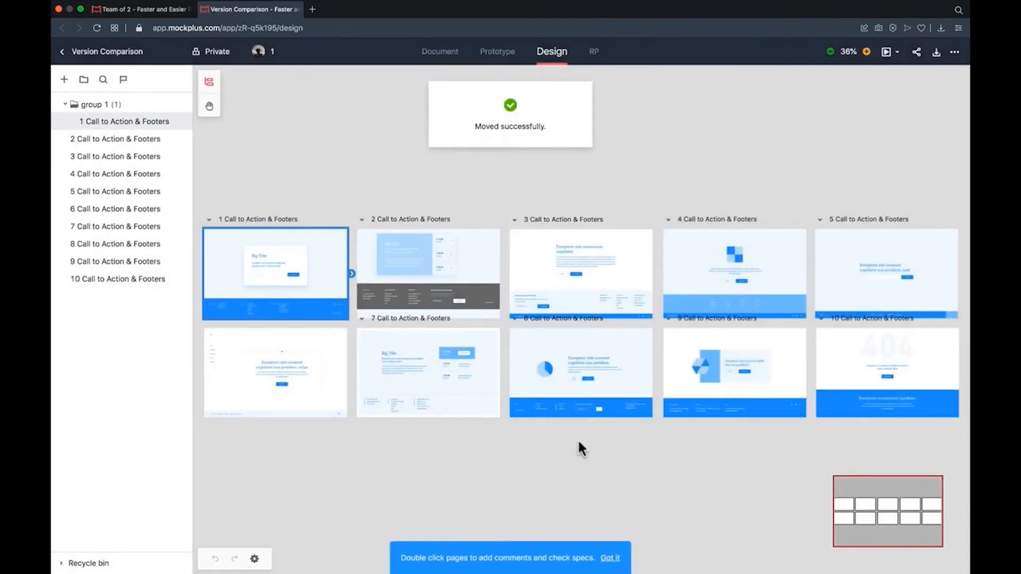
{"action": "left_click", "coordinate": [139, 9]}
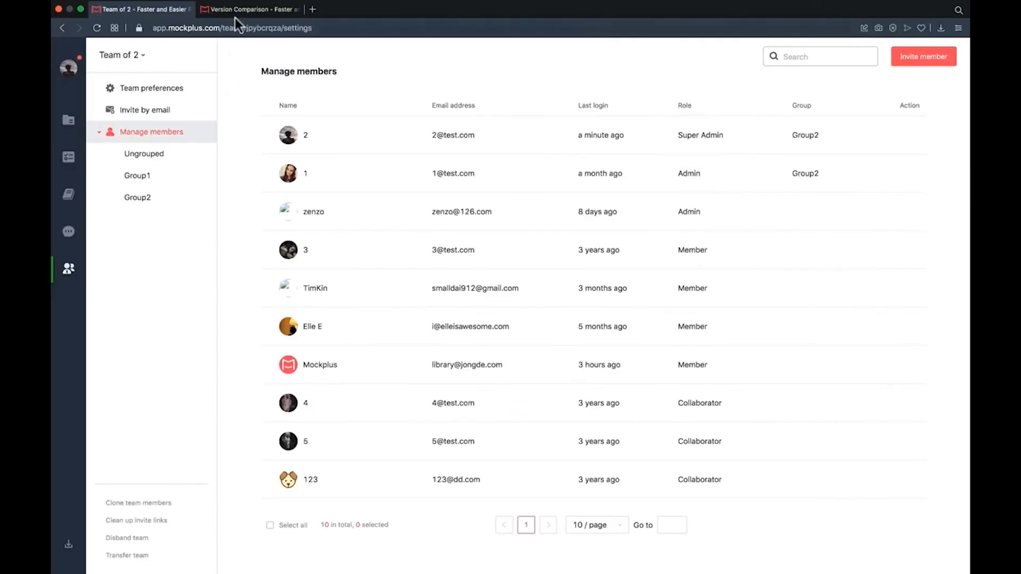
- In Version Comparison, check which other projects the second page could move to
{"action": "left_click", "coordinate": [249, 9]}
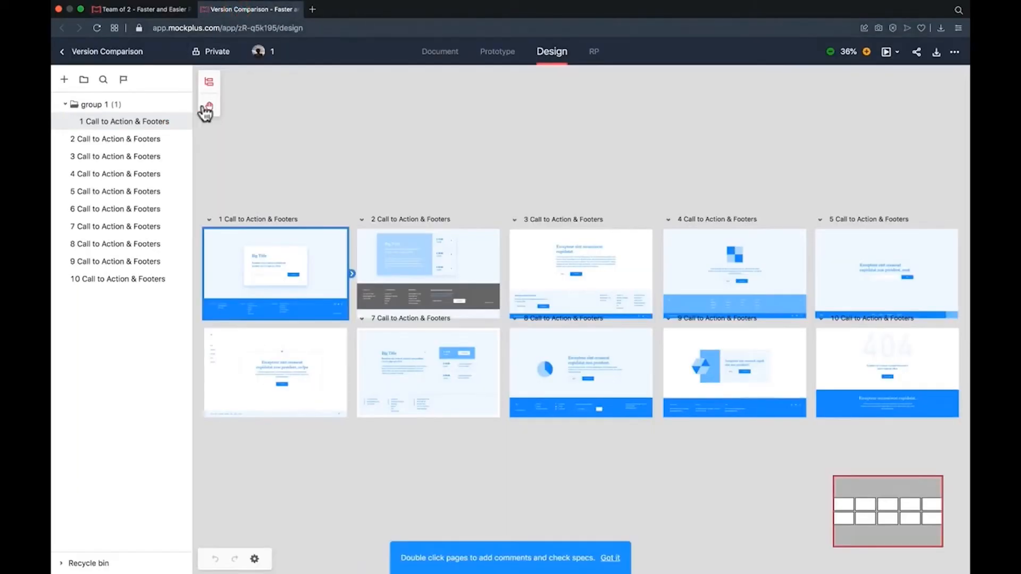
{"action": "right_click", "coordinate": [115, 138]}
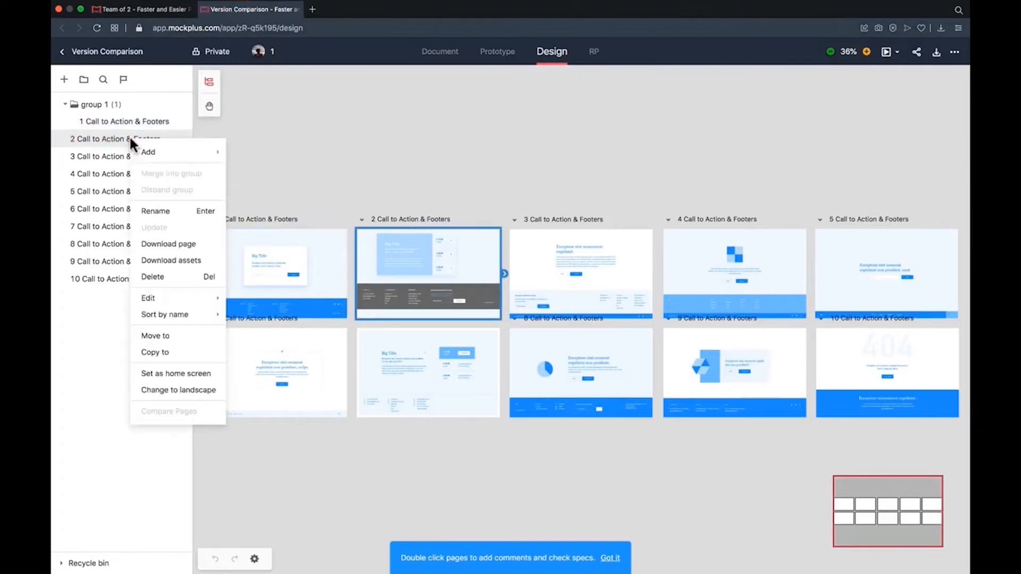
{"action": "left_click", "coordinate": [154, 335]}
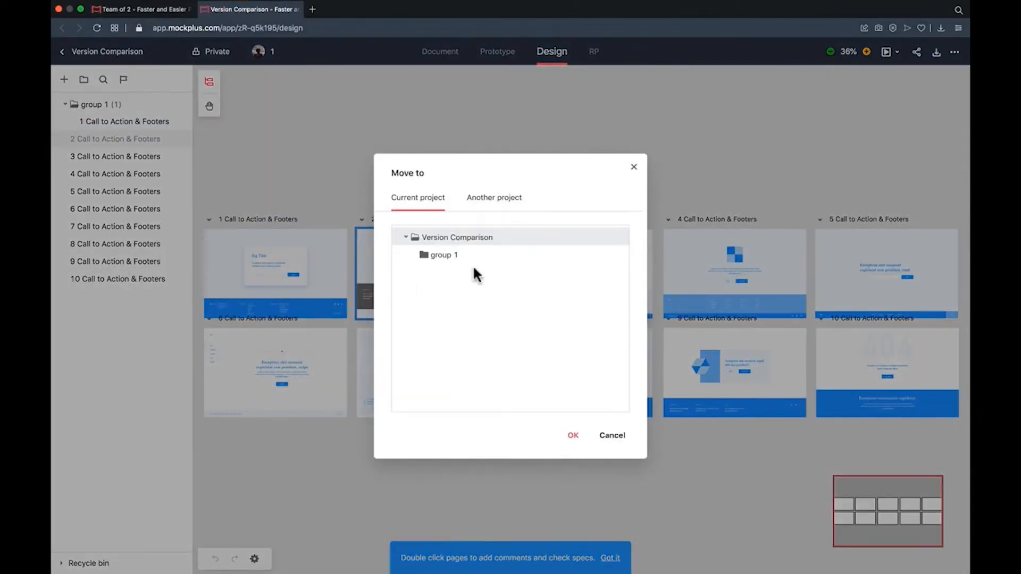
{"action": "left_click", "coordinate": [494, 198]}
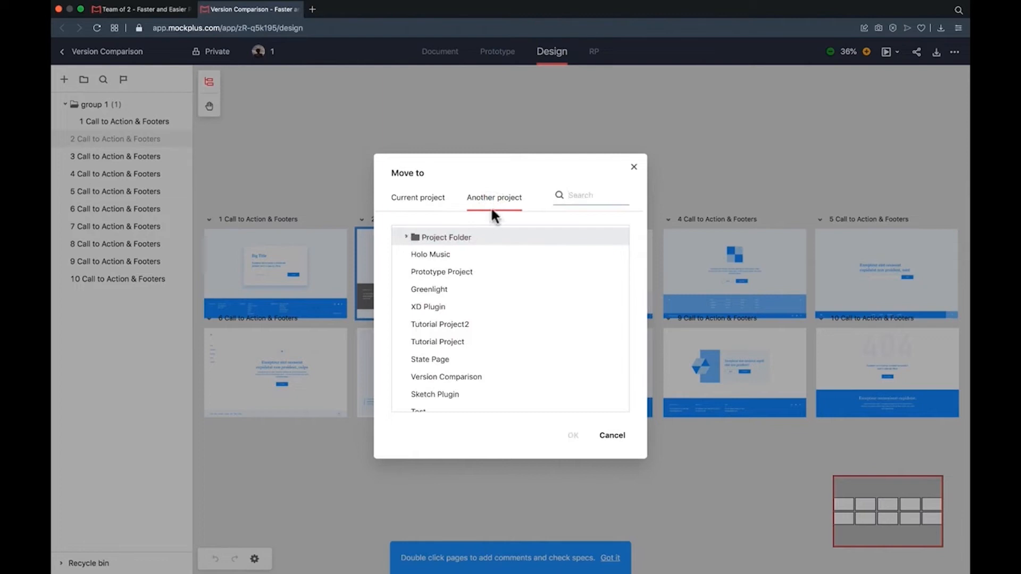
- Return to the Team of 2 project grid and switch to Team A
{"action": "left_click", "coordinate": [430, 255]}
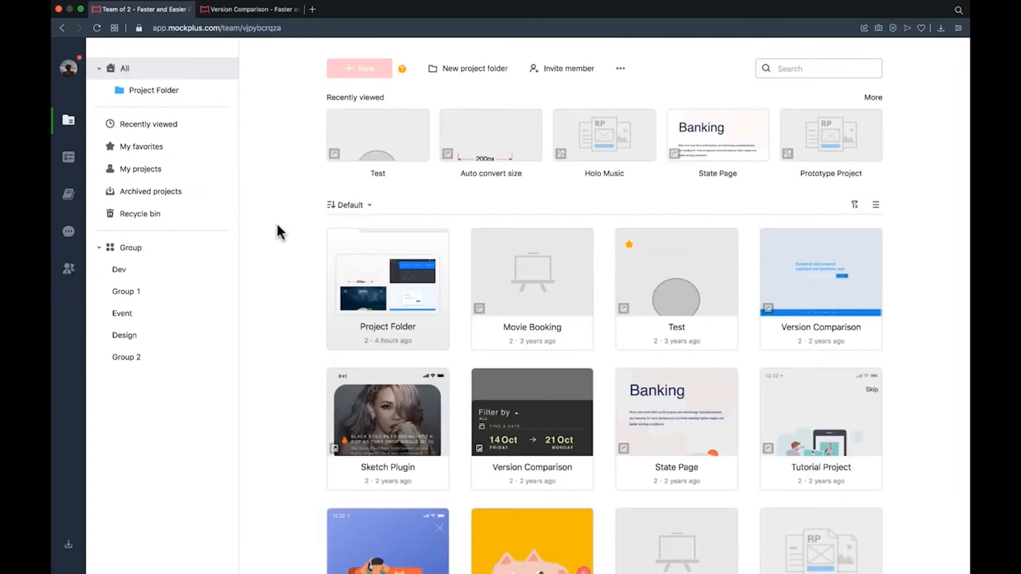
{"action": "scroll", "scroll_direction": "down", "scroll_amount": 3}
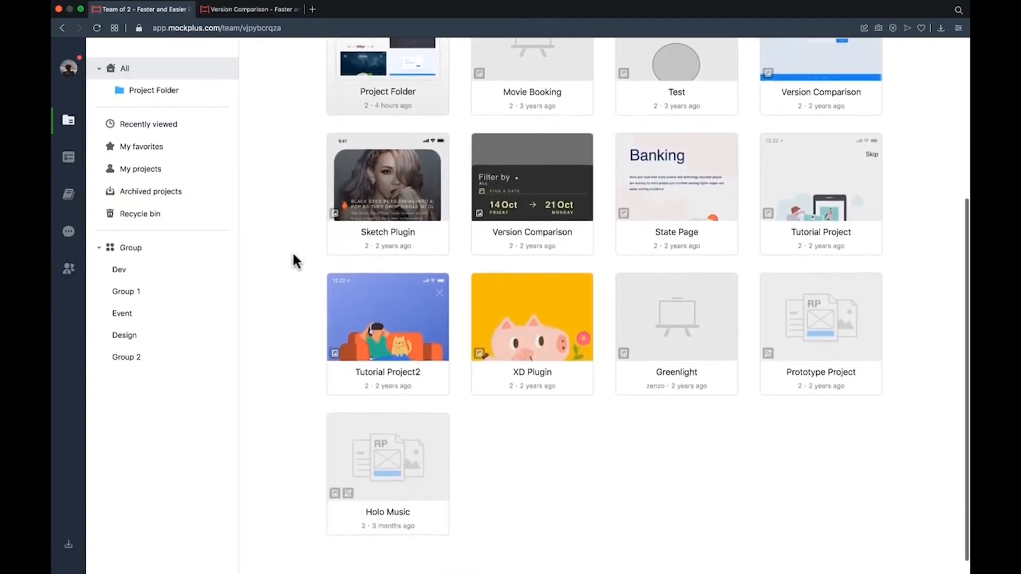
{"action": "double_click", "coordinate": [387, 457]}
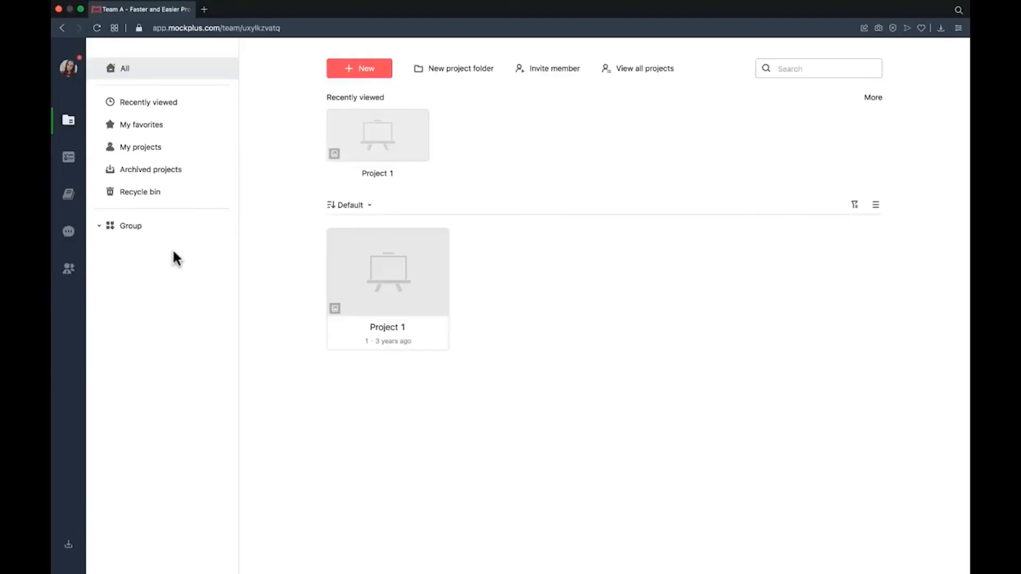
{"action": "left_click", "coordinate": [67, 268]}
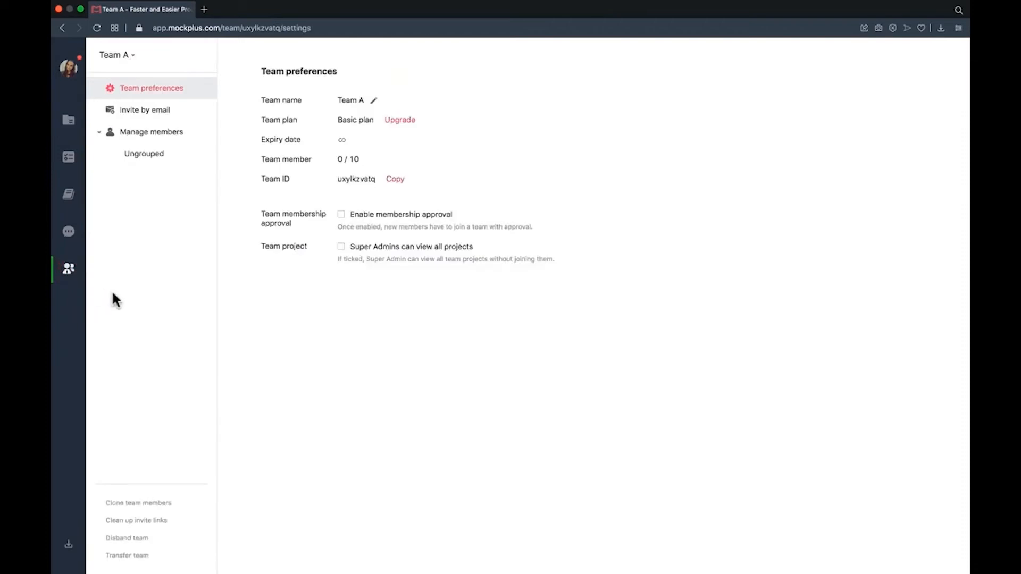
{"action": "left_click", "coordinate": [144, 109]}
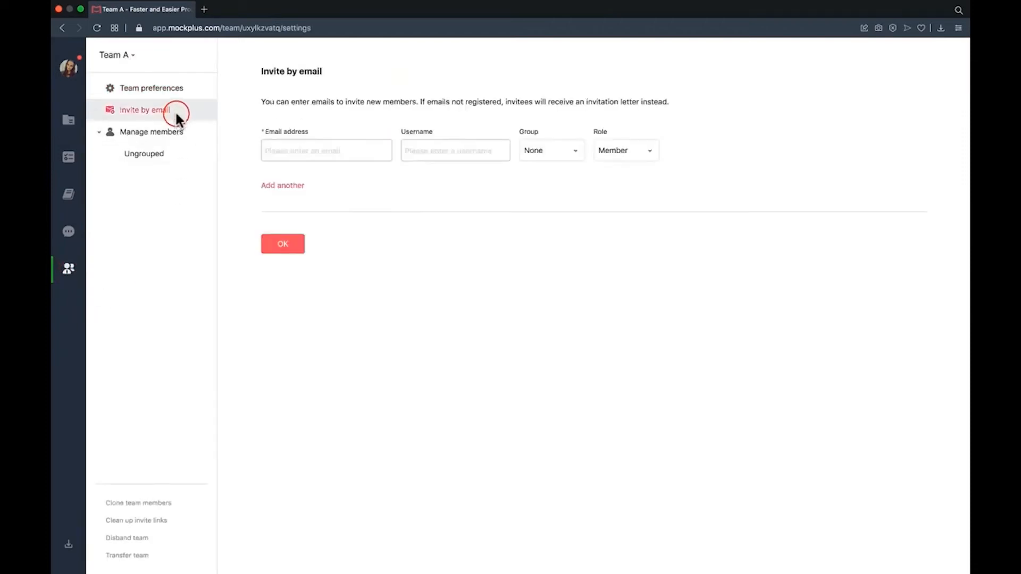
{"action": "type", "text": "2"}
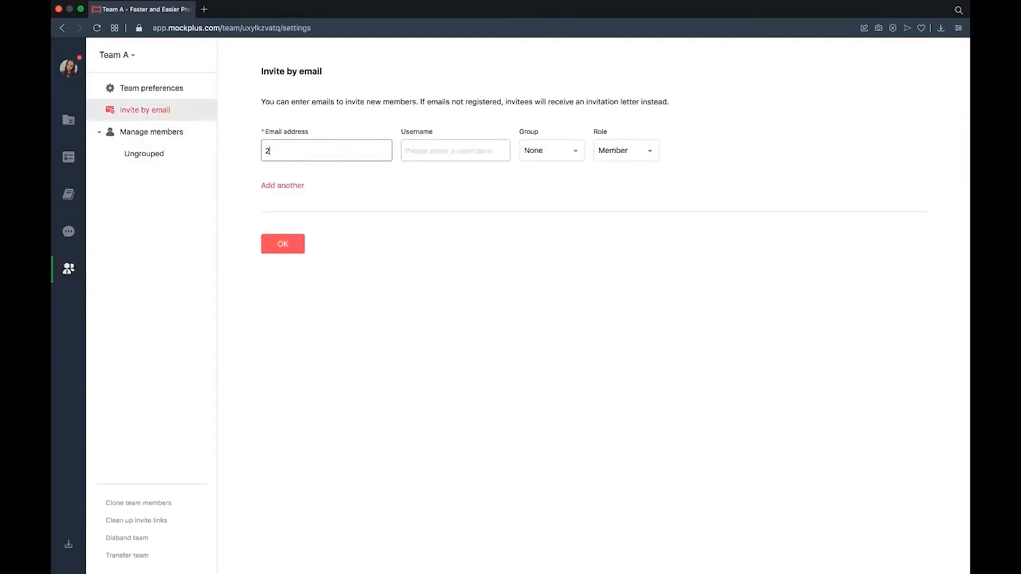
{"action": "type", "text": "@te"}
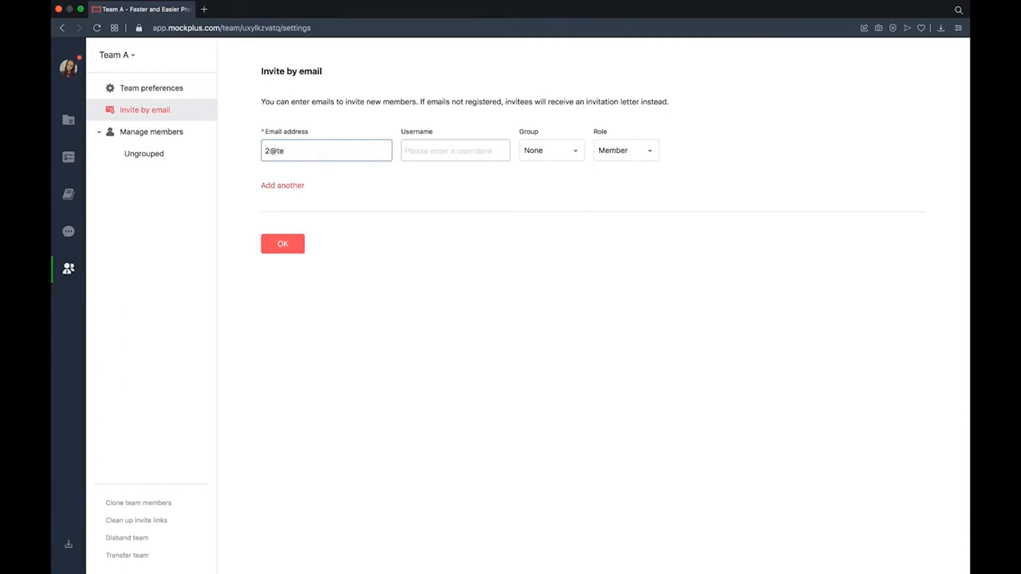
{"action": "type", "text": "st.com"}
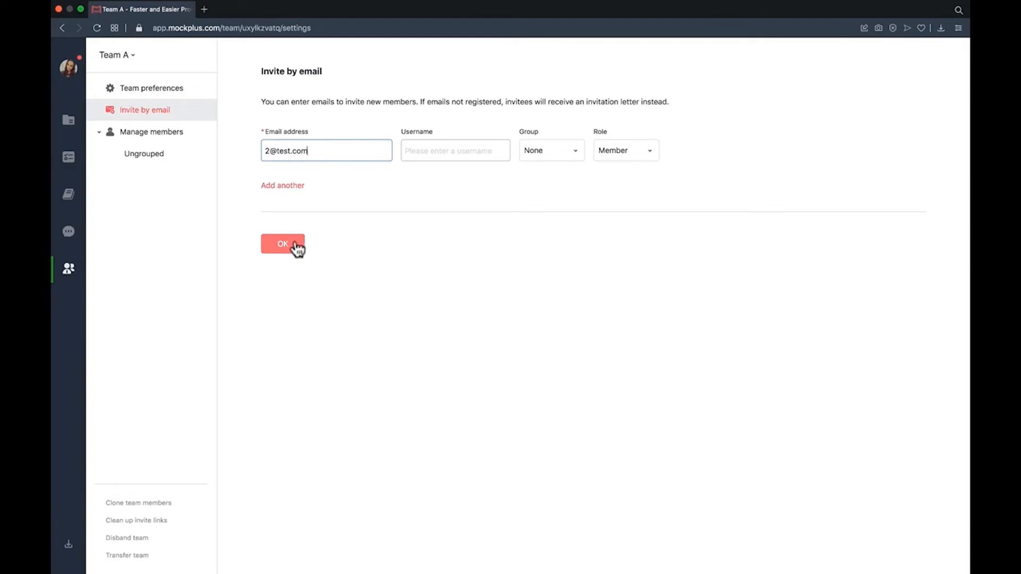
{"action": "left_click", "coordinate": [283, 244]}
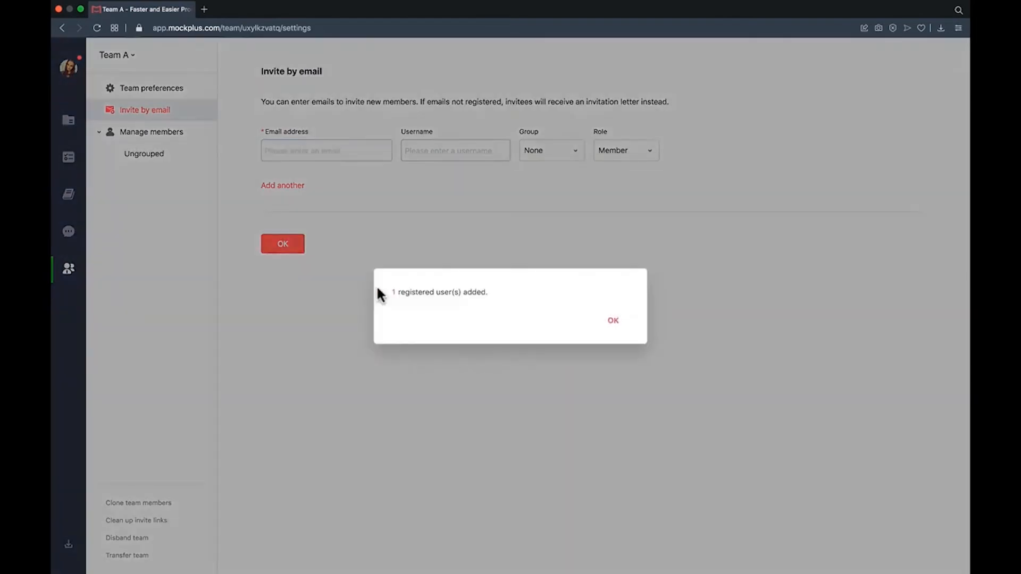
{"action": "left_click", "coordinate": [612, 320]}
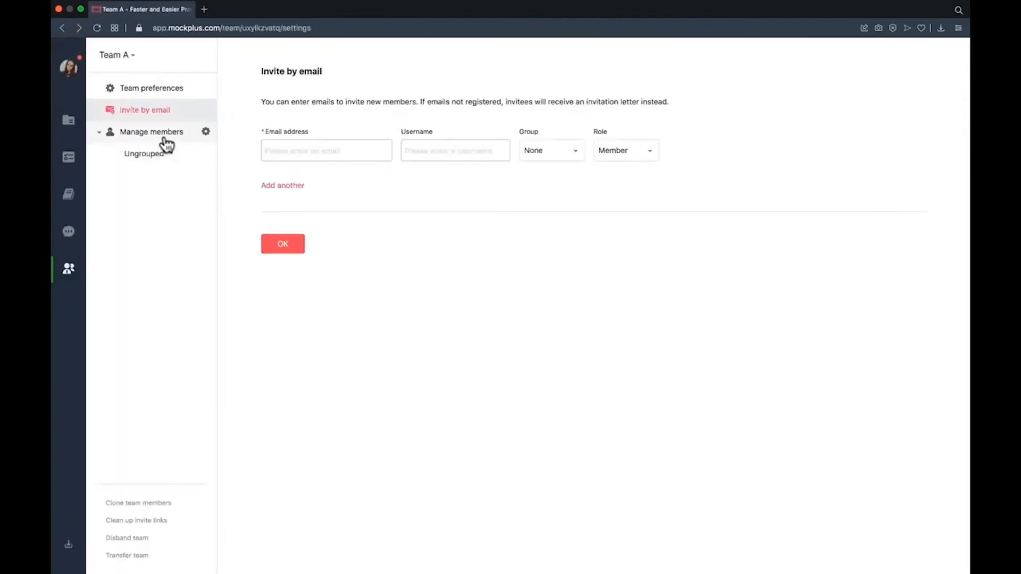
- Transfer Team A's Super Admin role to member 2 under Ungrouped and confirm
{"action": "left_click", "coordinate": [151, 132]}
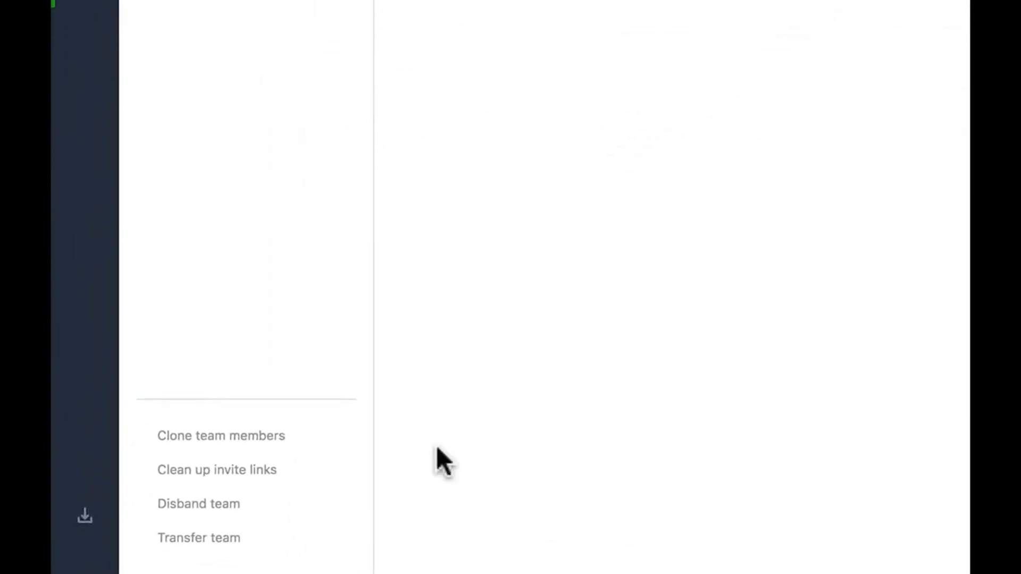
{"action": "mouse_move", "coordinate": [198, 537]}
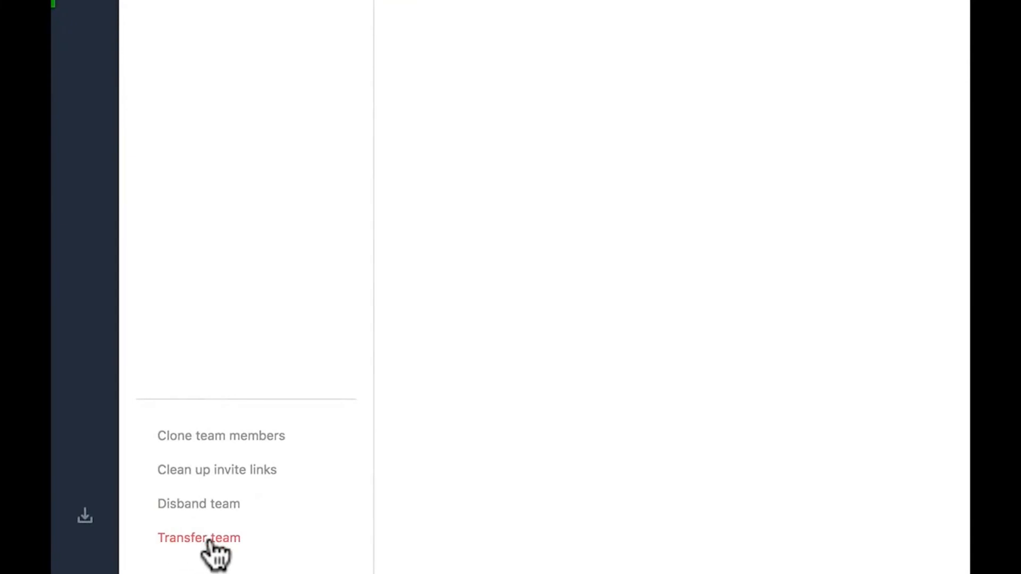
{"action": "left_click", "coordinate": [199, 537]}
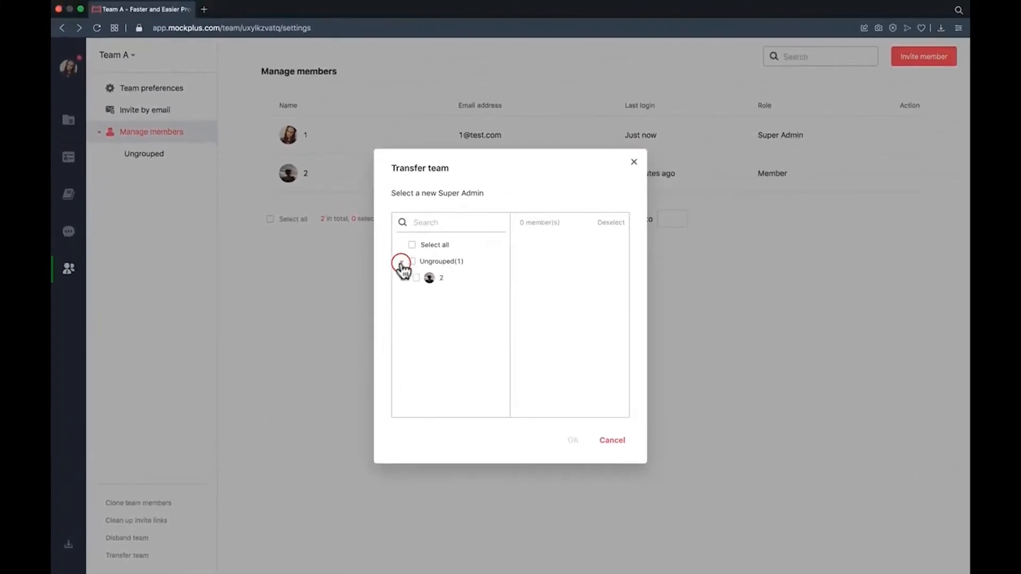
{"action": "left_click", "coordinate": [411, 262]}
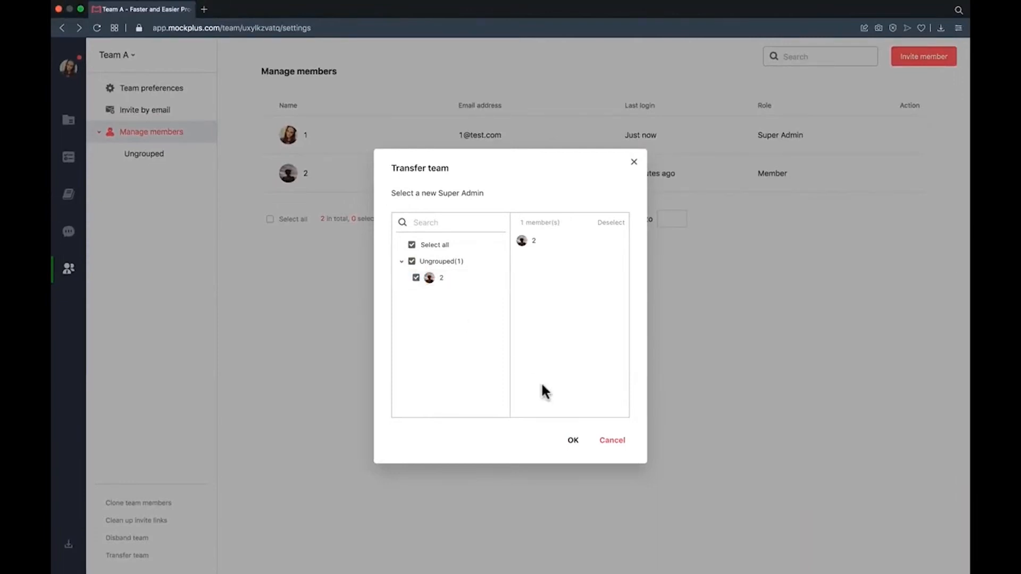
{"action": "left_click", "coordinate": [572, 440]}
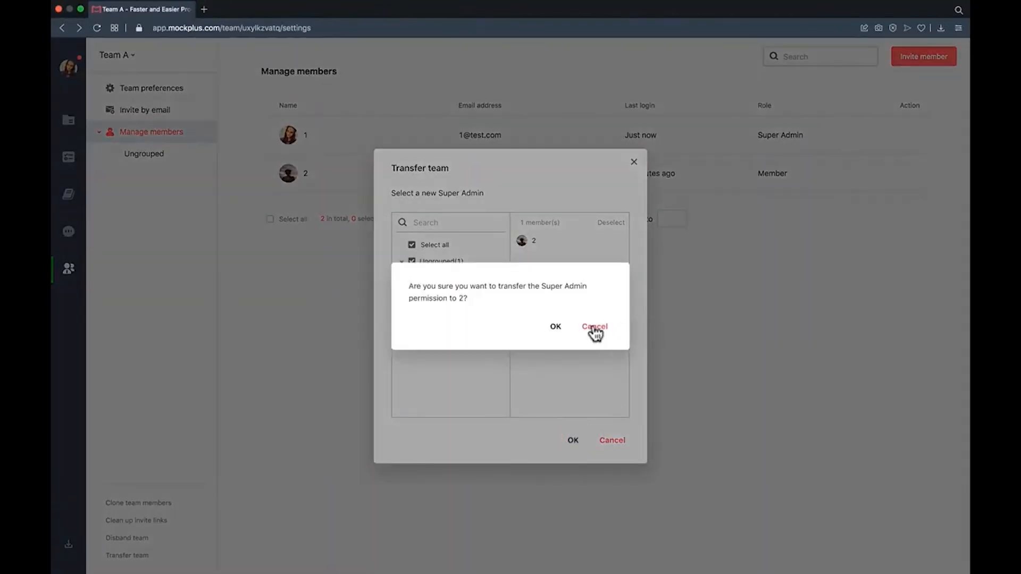
{"action": "left_click", "coordinate": [554, 326]}
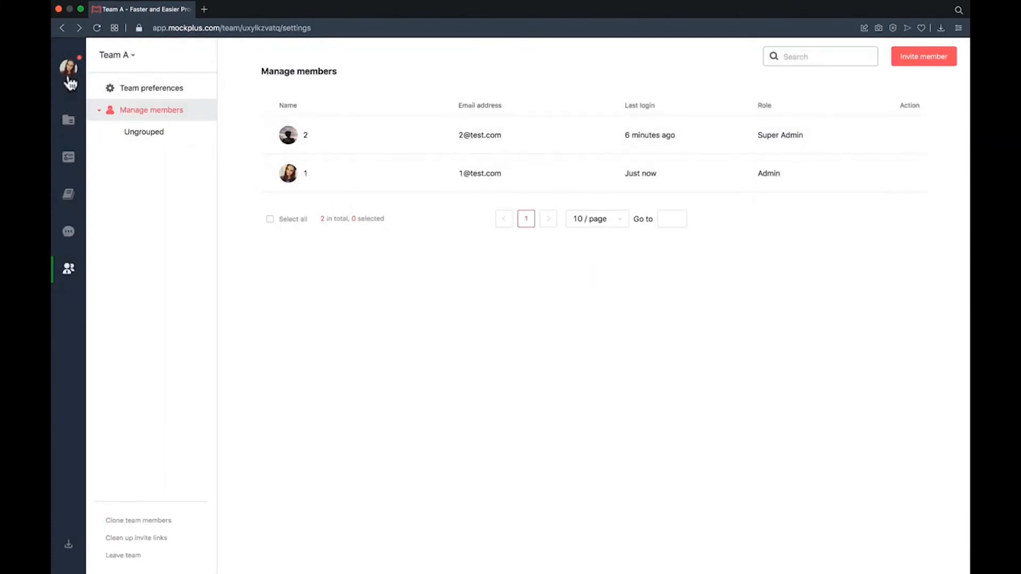
{"action": "left_click", "coordinate": [68, 69]}
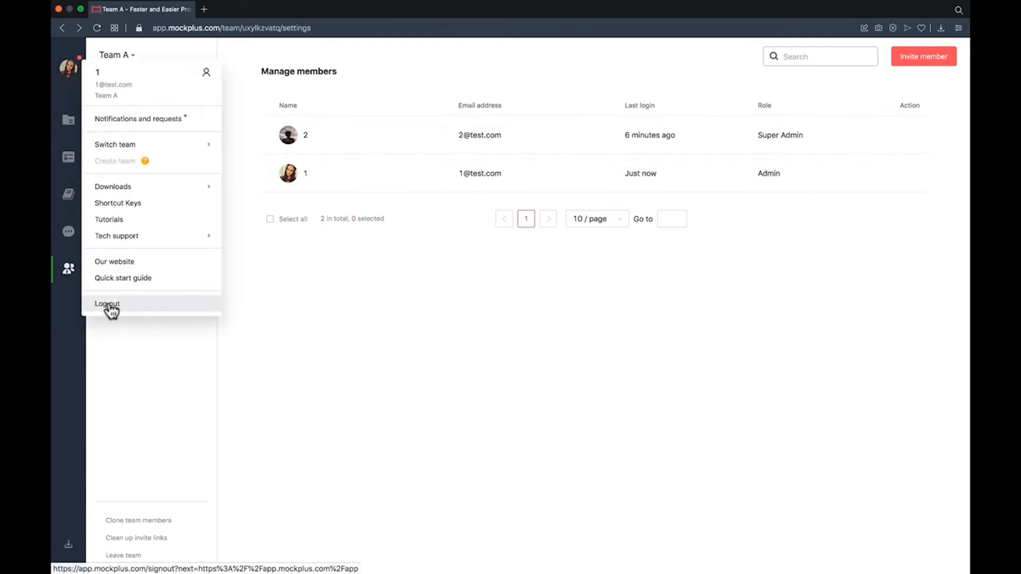
{"action": "left_click", "coordinate": [107, 304]}
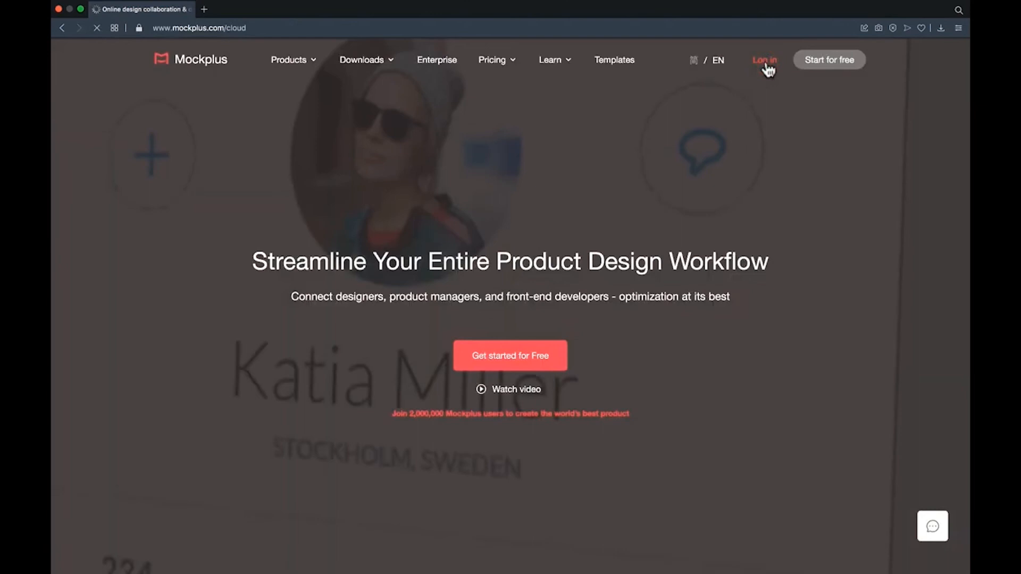
{"action": "left_click", "coordinate": [764, 60]}
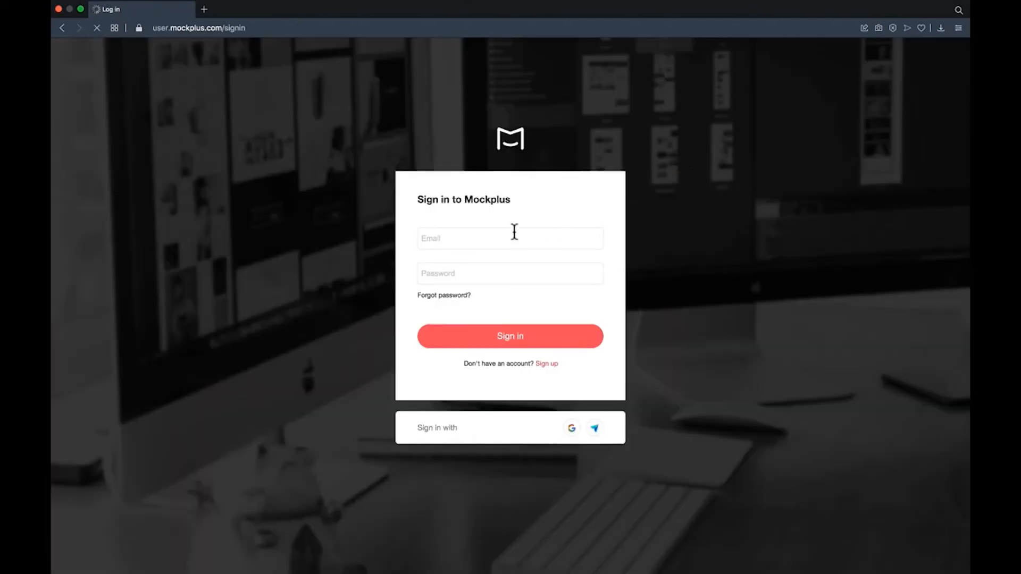
{"action": "type", "text": "2@test.com"}
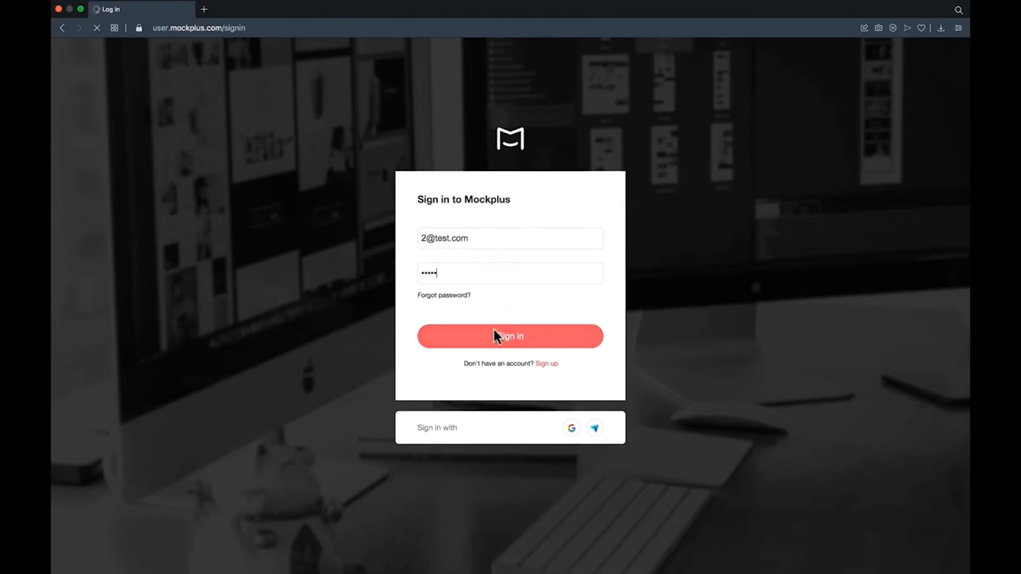
{"action": "left_click", "coordinate": [510, 336]}
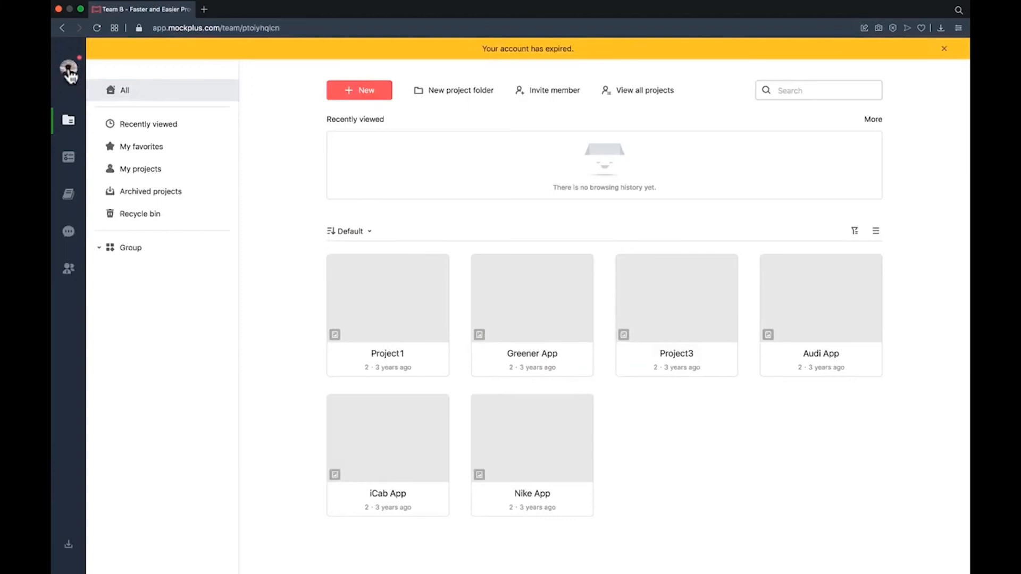
- Switch to Team A, enable 'Super Admins can view all projects', and return to Projects
{"action": "left_click", "coordinate": [67, 67]}
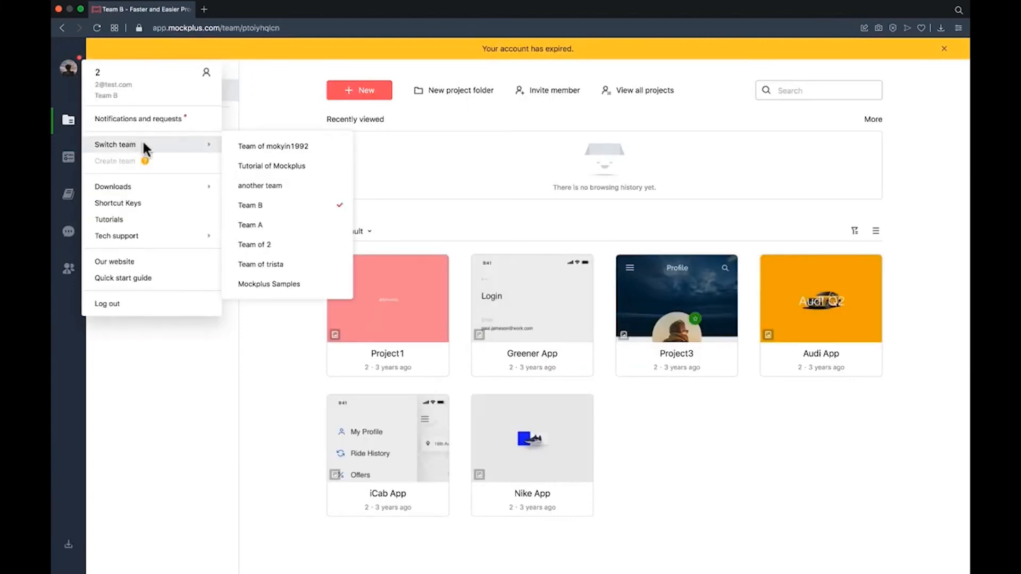
{"action": "left_click", "coordinate": [250, 224]}
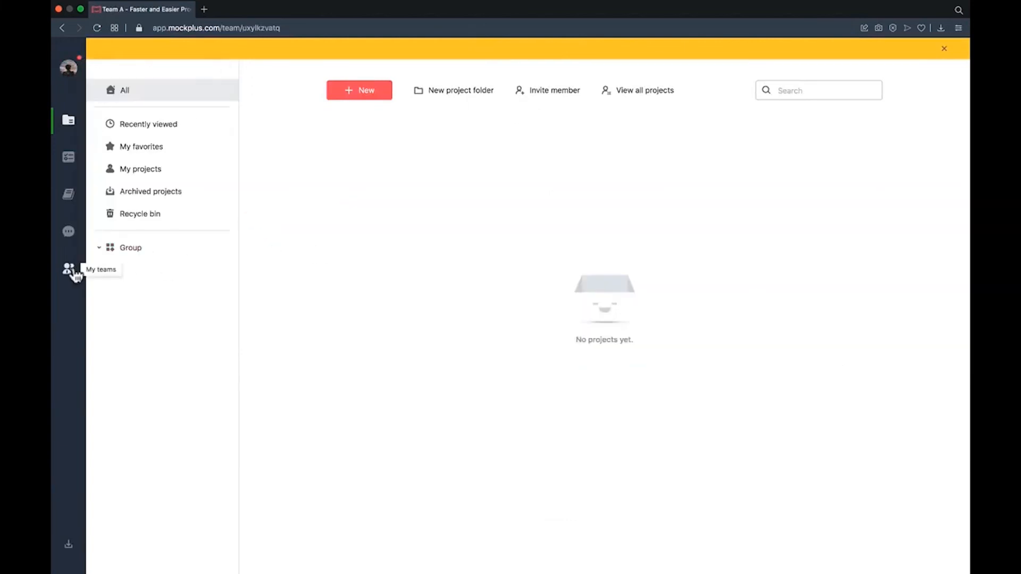
{"action": "left_click", "coordinate": [69, 270]}
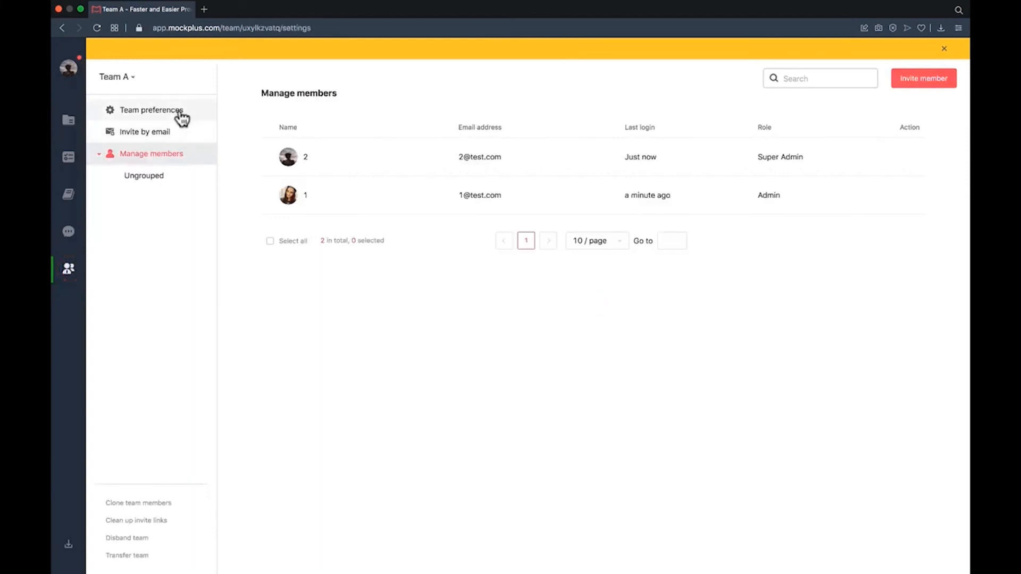
{"action": "left_click", "coordinate": [150, 109]}
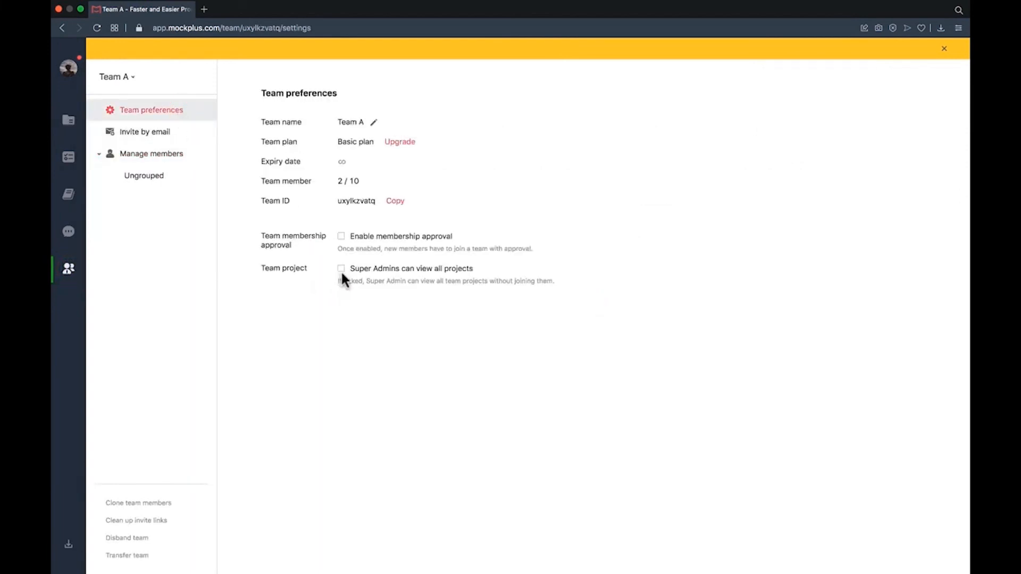
{"action": "mouse_move", "coordinate": [342, 319]}
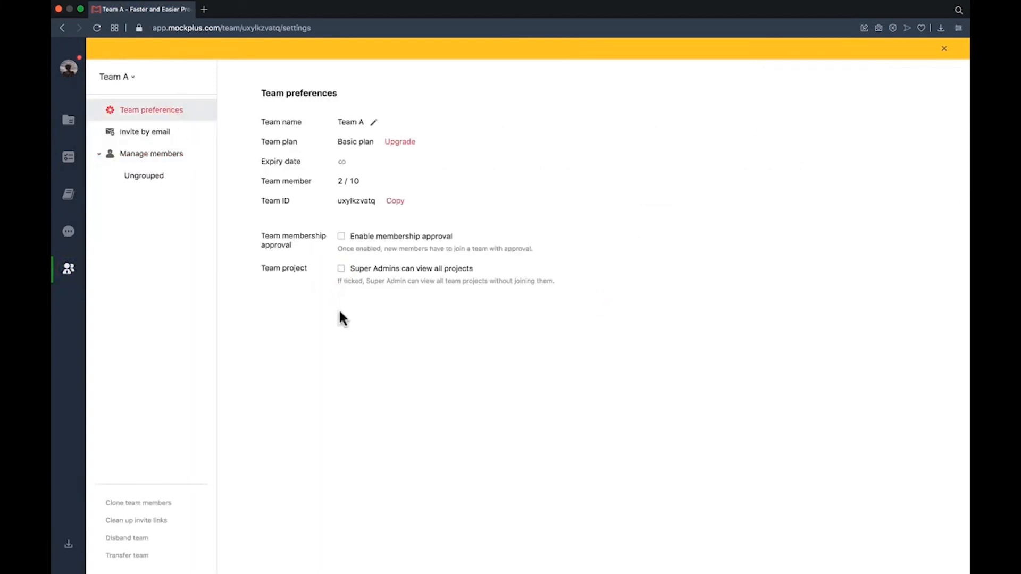
{"action": "left_click", "coordinate": [340, 268]}
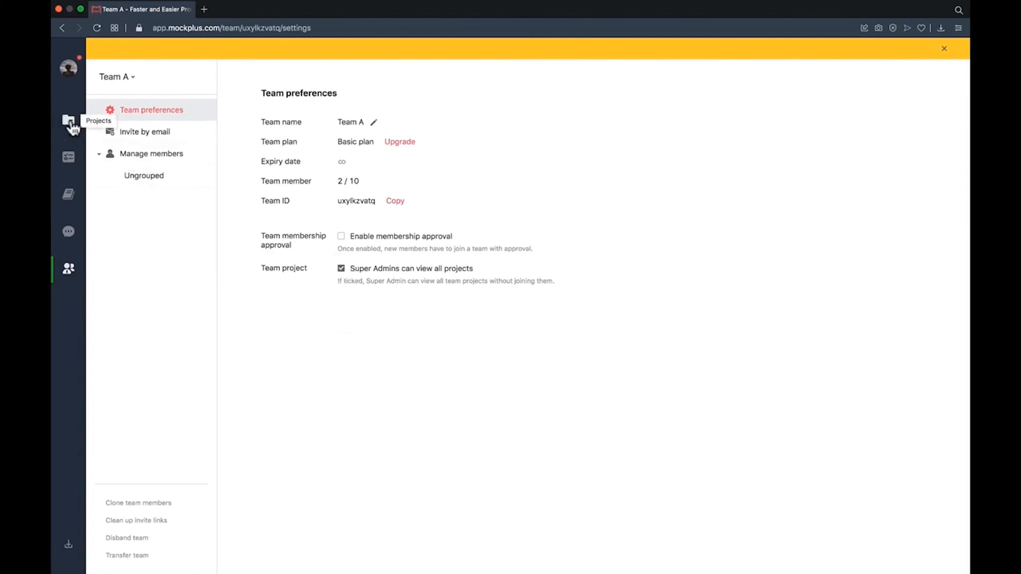
{"action": "left_click", "coordinate": [67, 122]}
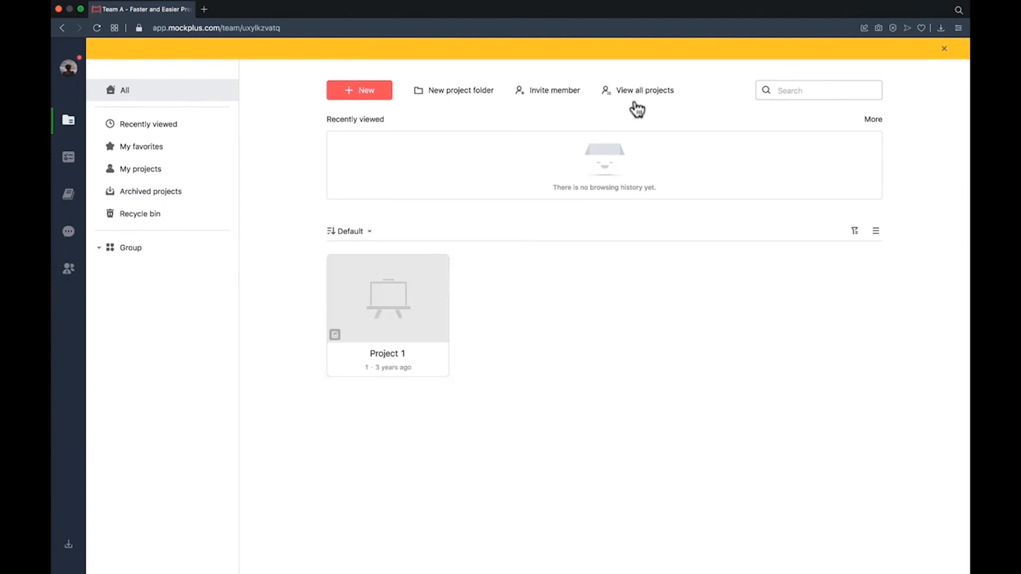
- Move Project 1 from Team A's full project list to Team B, location All
{"action": "left_click", "coordinate": [643, 90]}
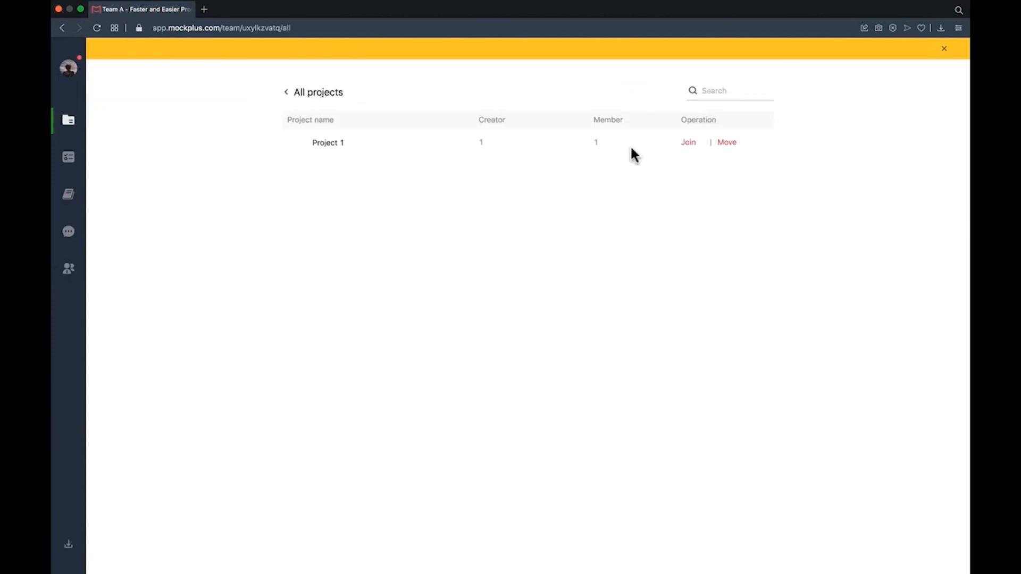
{"action": "mouse_move", "coordinate": [726, 142]}
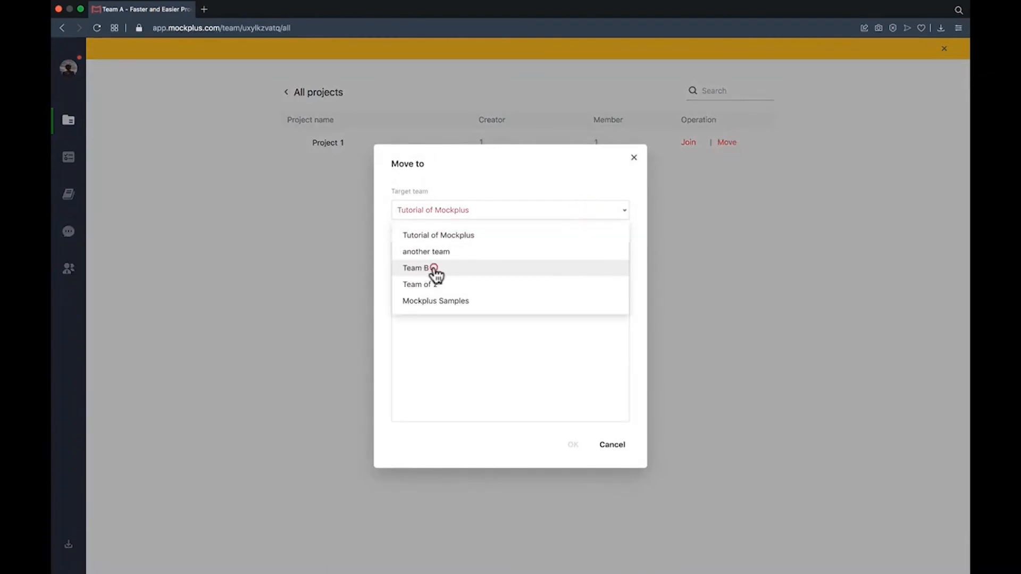
{"action": "left_click", "coordinate": [417, 267]}
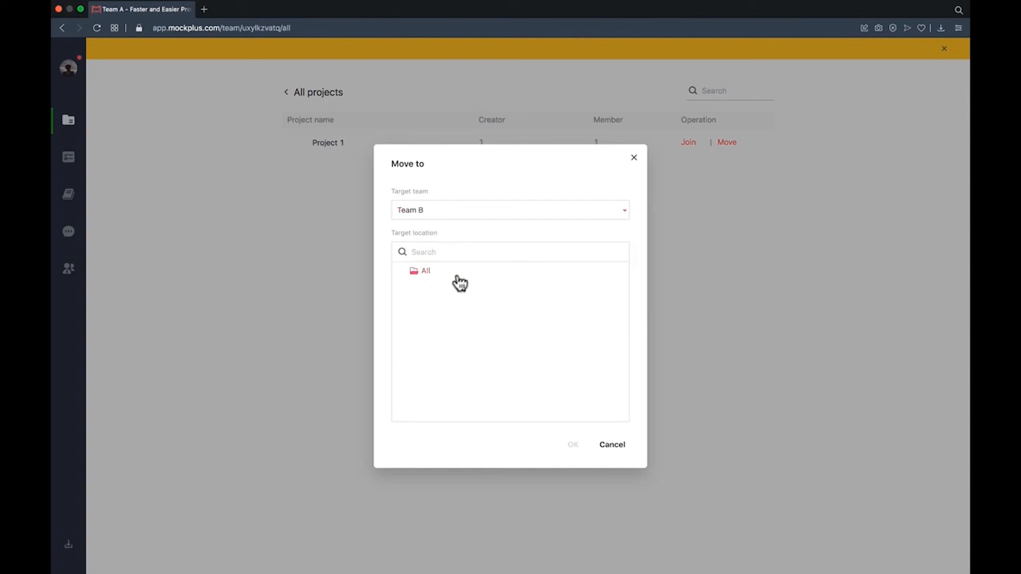
{"action": "left_click", "coordinate": [573, 444]}
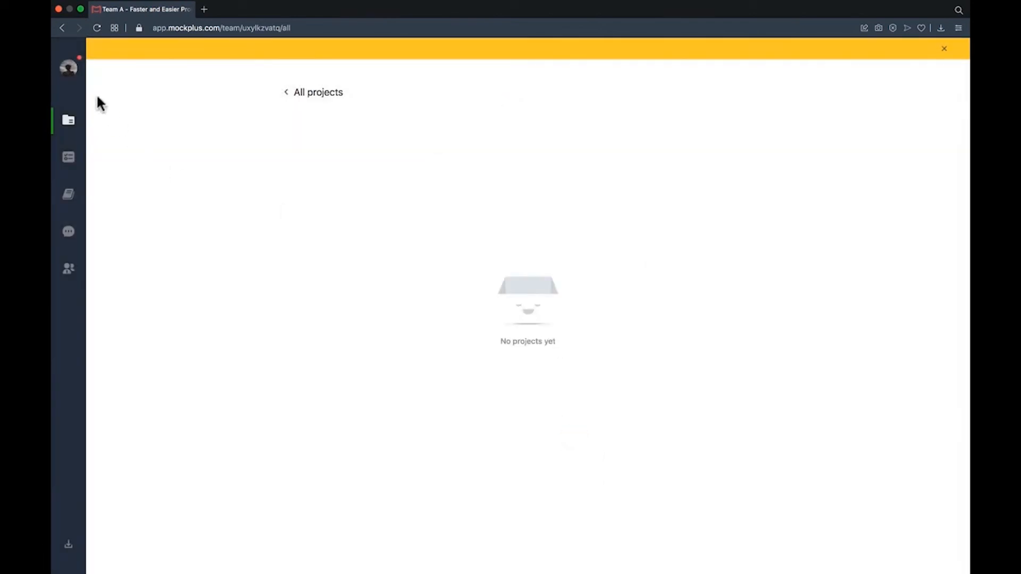
- Switch to Team B from the avatar menu
{"action": "left_click", "coordinate": [67, 67]}
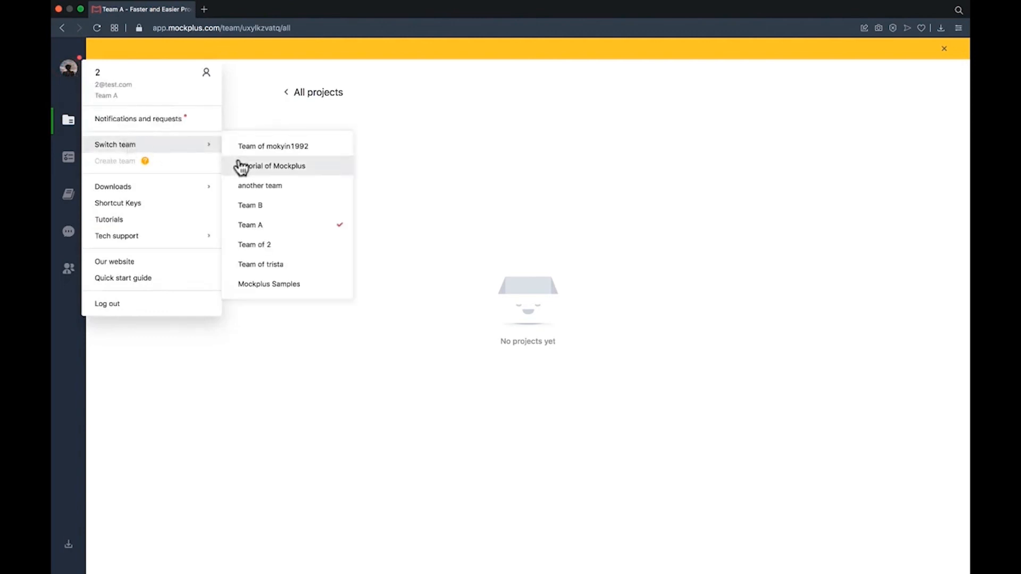
{"action": "left_click", "coordinate": [250, 205]}
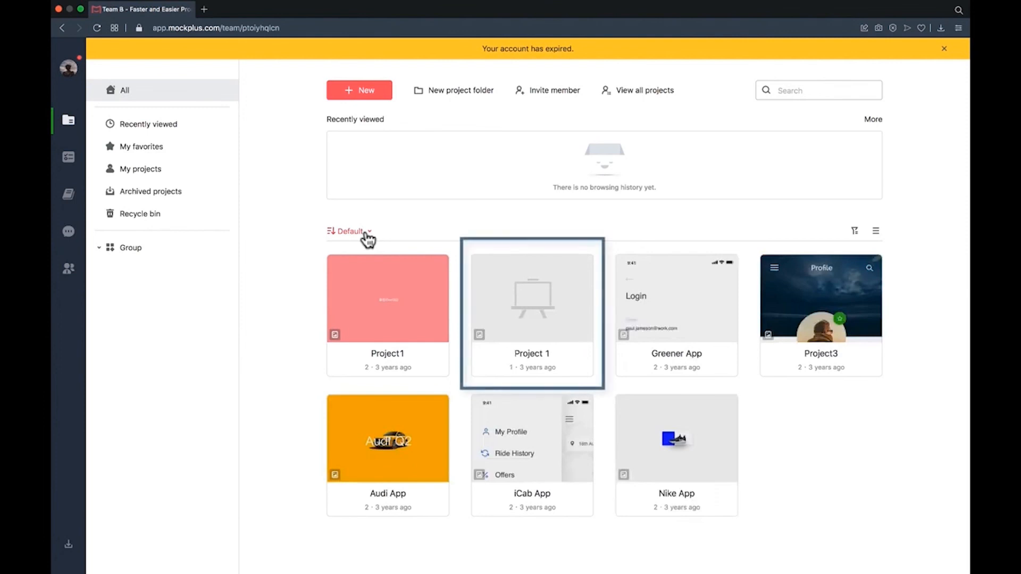
{"action": "mouse_move", "coordinate": [430, 240]}
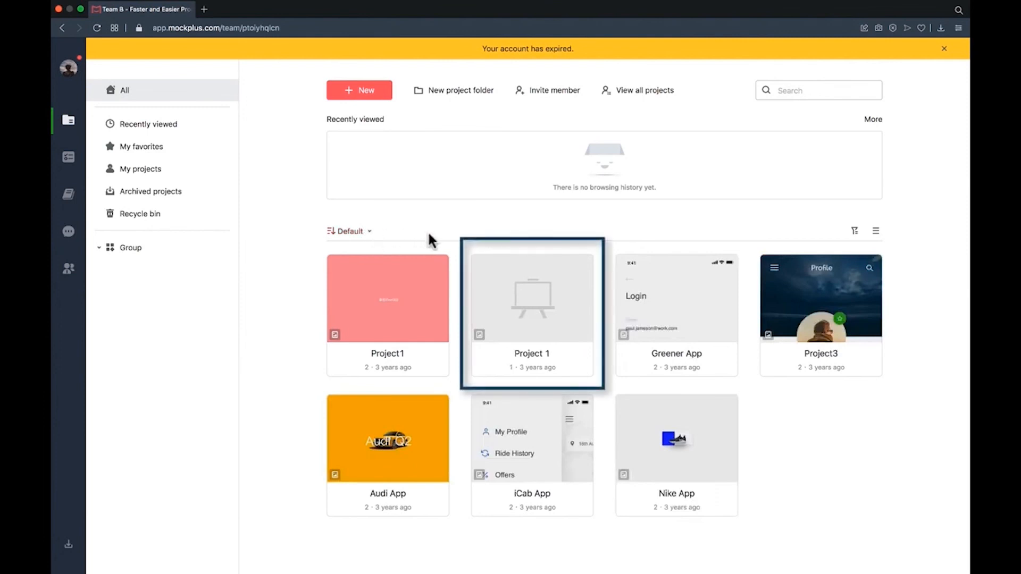